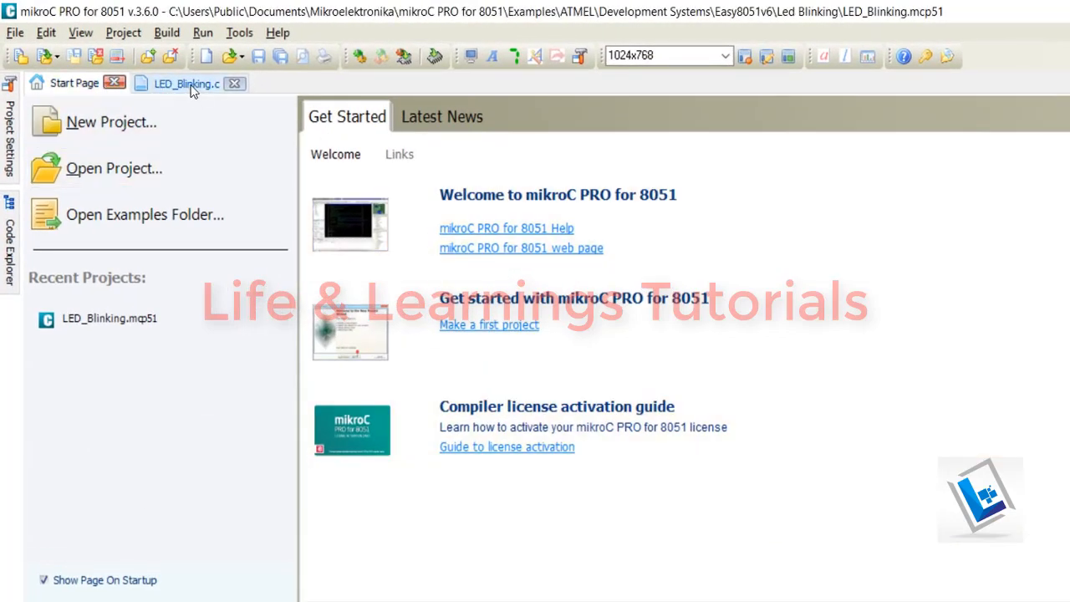
Step: View the LED_Blinking.c example, then uncheck Show Page On Startup on the Start Page
click(187, 83)
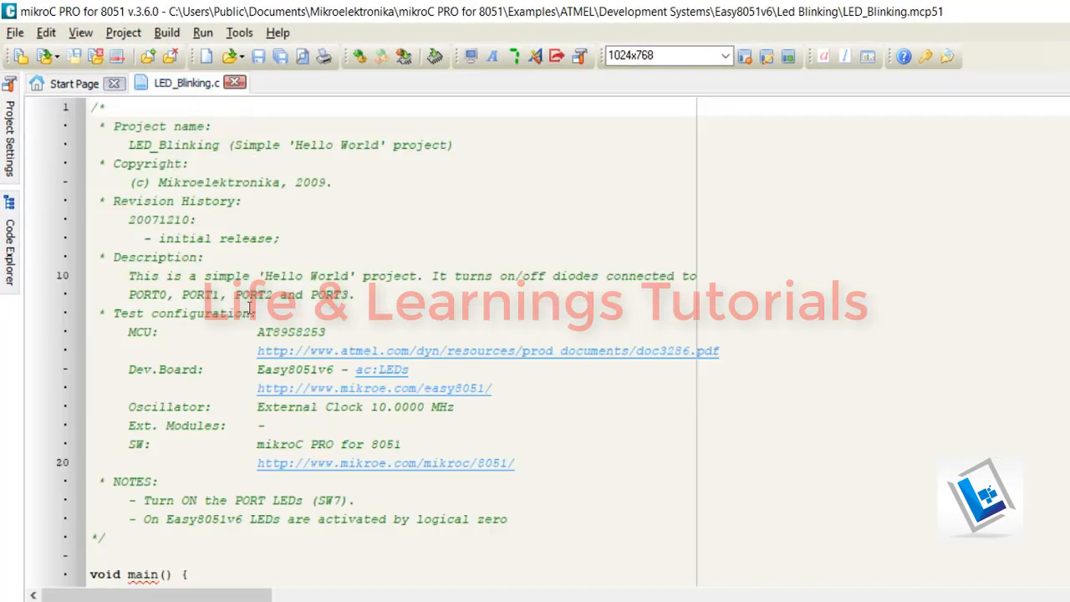
click(74, 83)
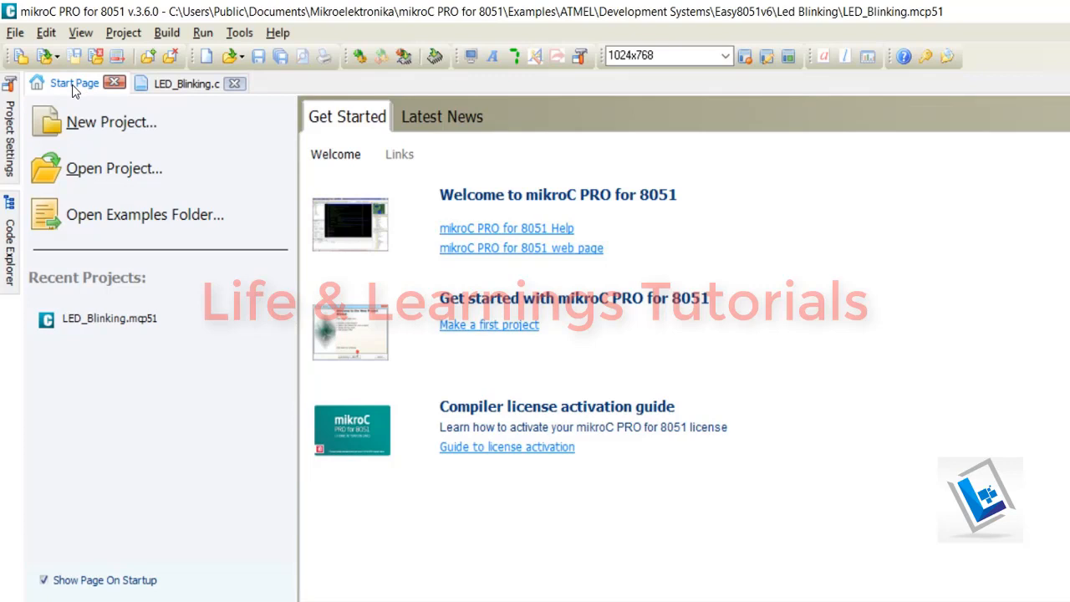
mouse_move(241, 579)
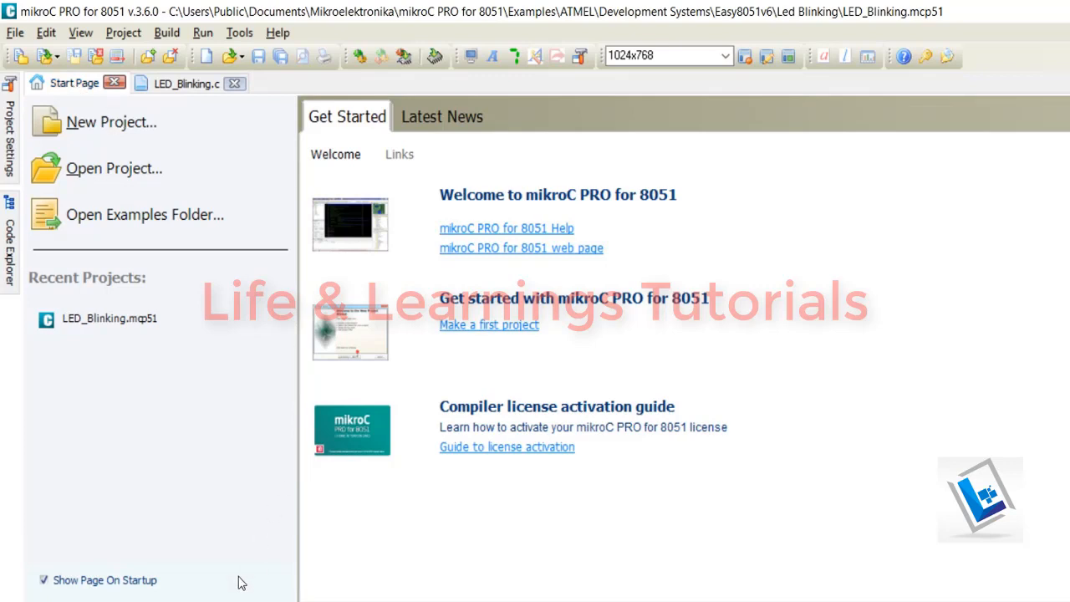
click(44, 580)
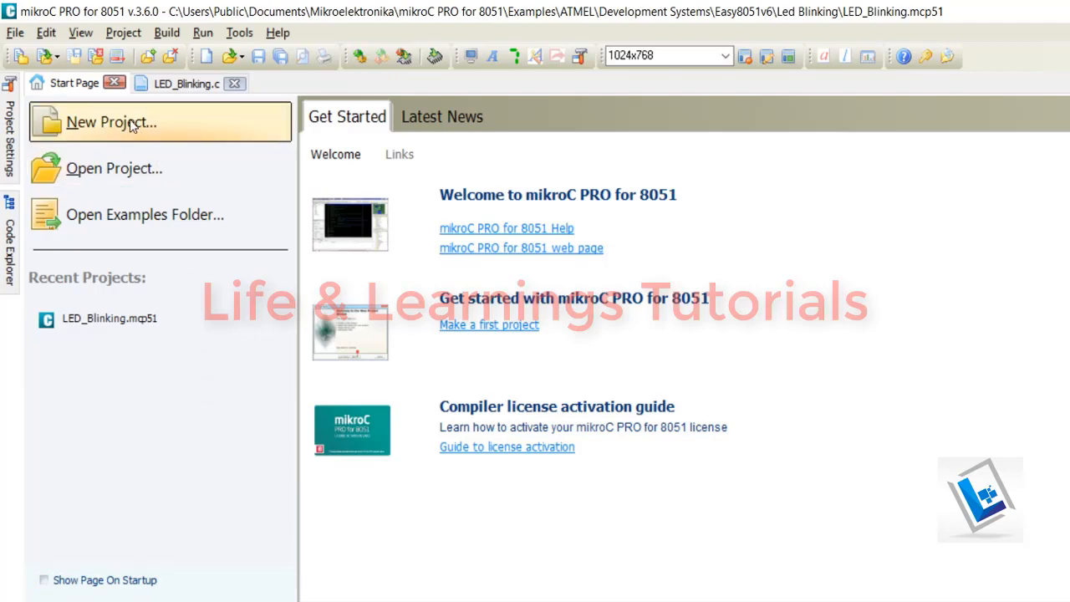
Step: Close the Start Page tab and the LED_Blinking example project
click(187, 83)
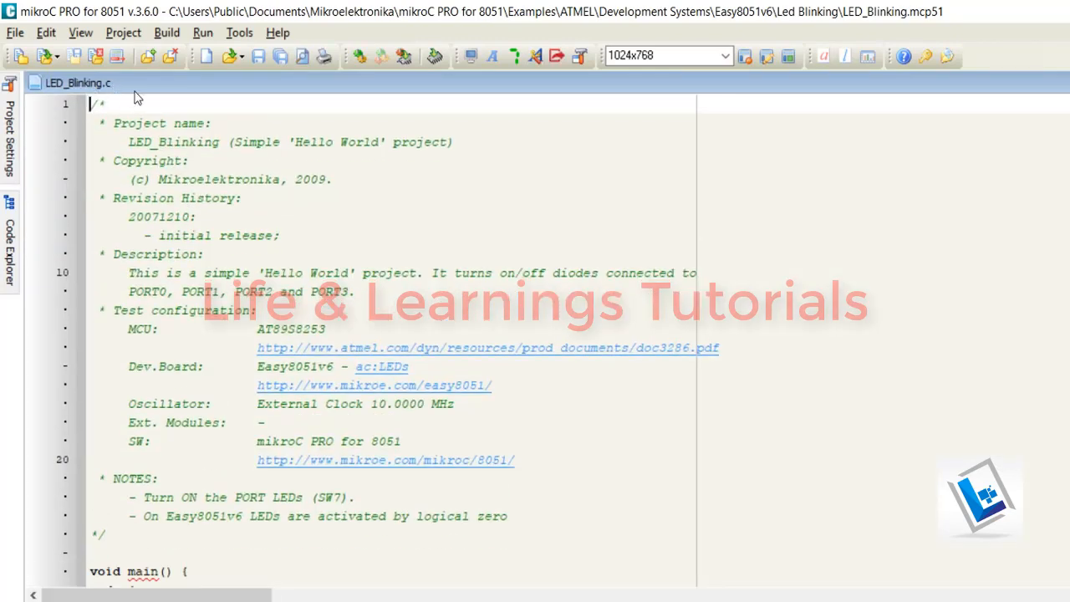
mouse_move(151, 95)
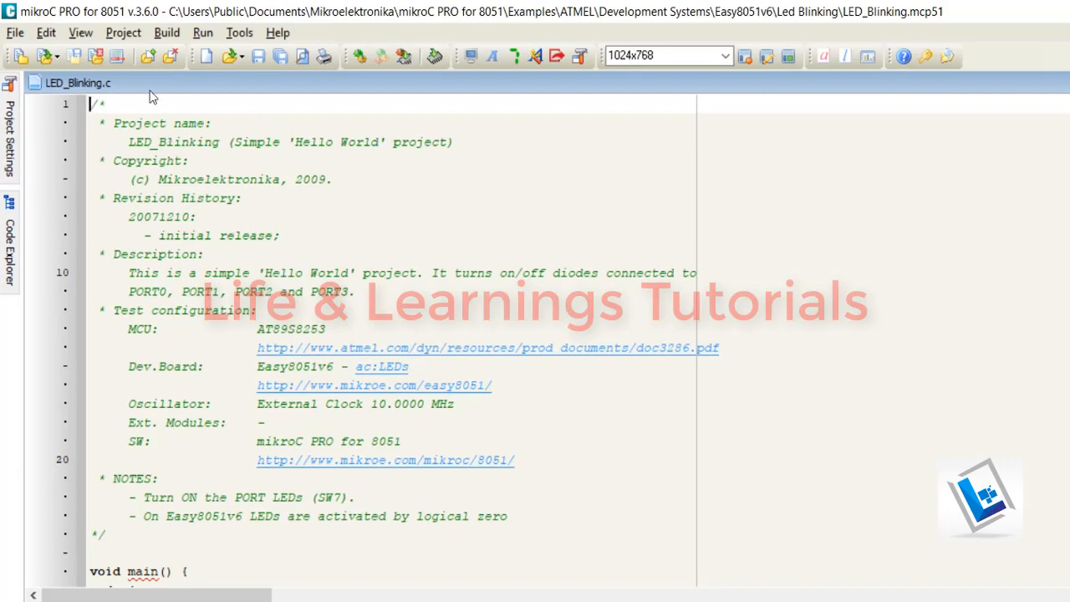
click(123, 32)
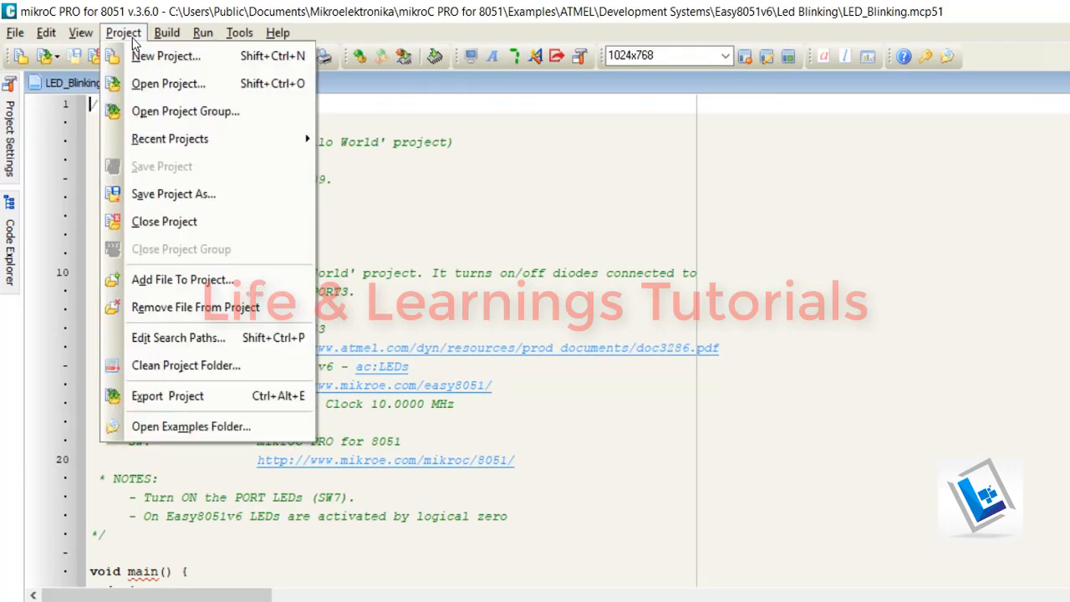
click(164, 220)
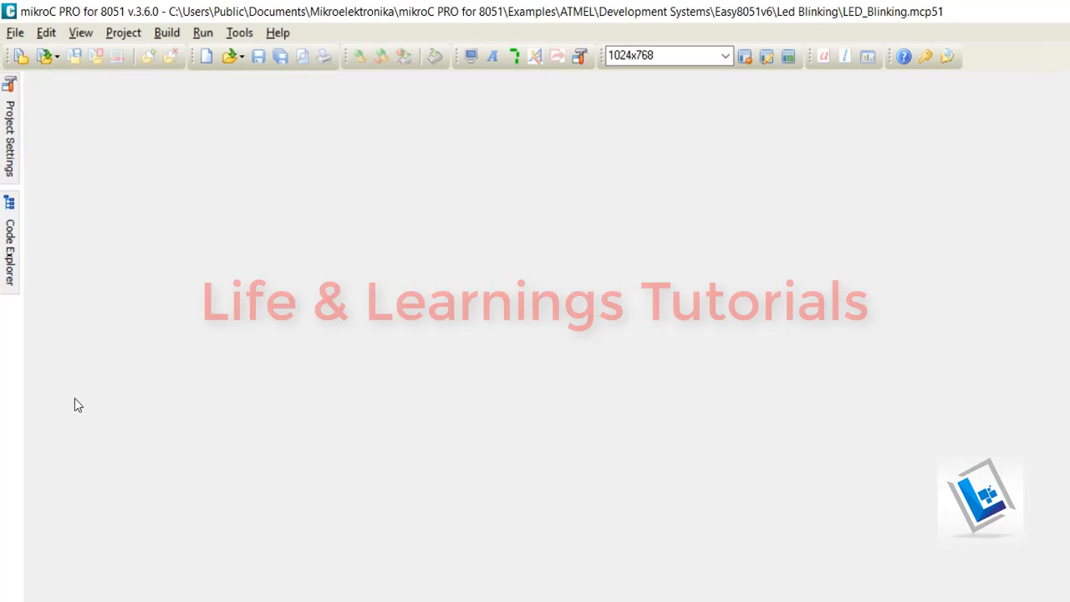
Step: Launch the New Project Wizard and advance to the project settings step
click(126, 32)
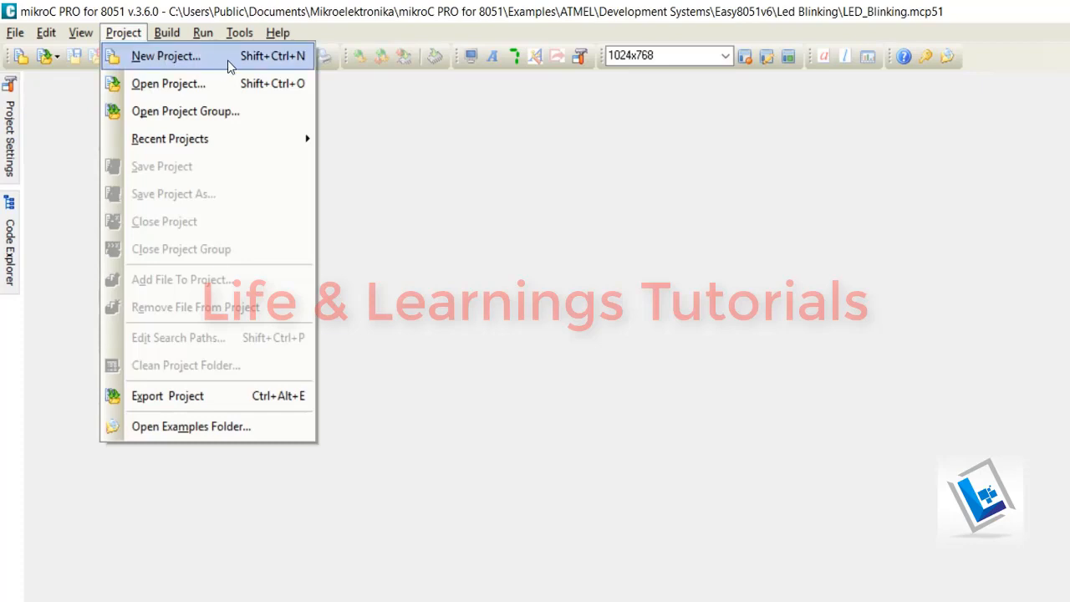
click(167, 56)
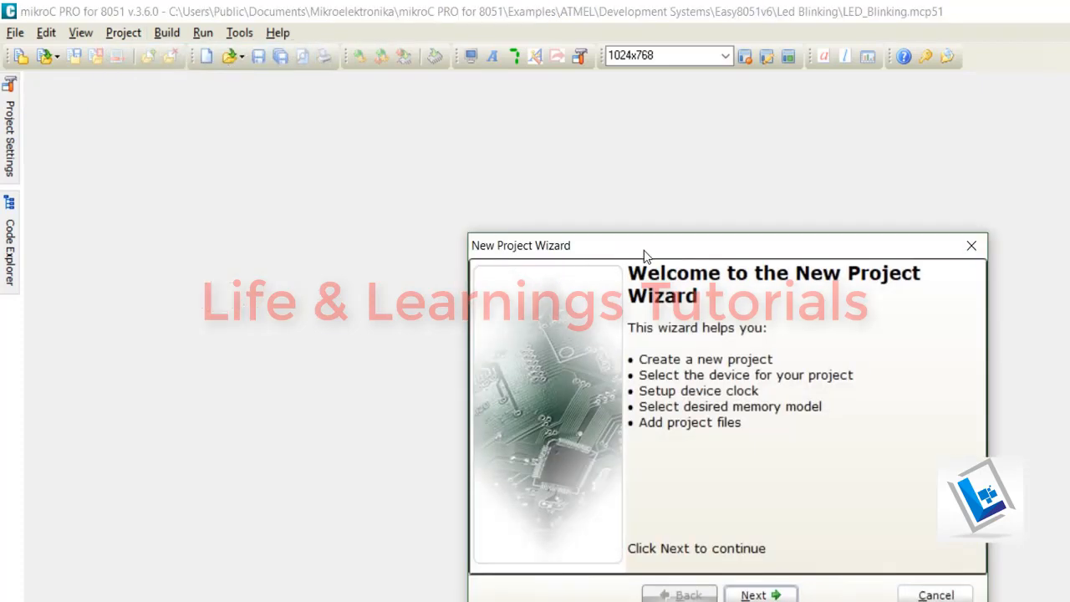
drag(644, 245, 660, 151)
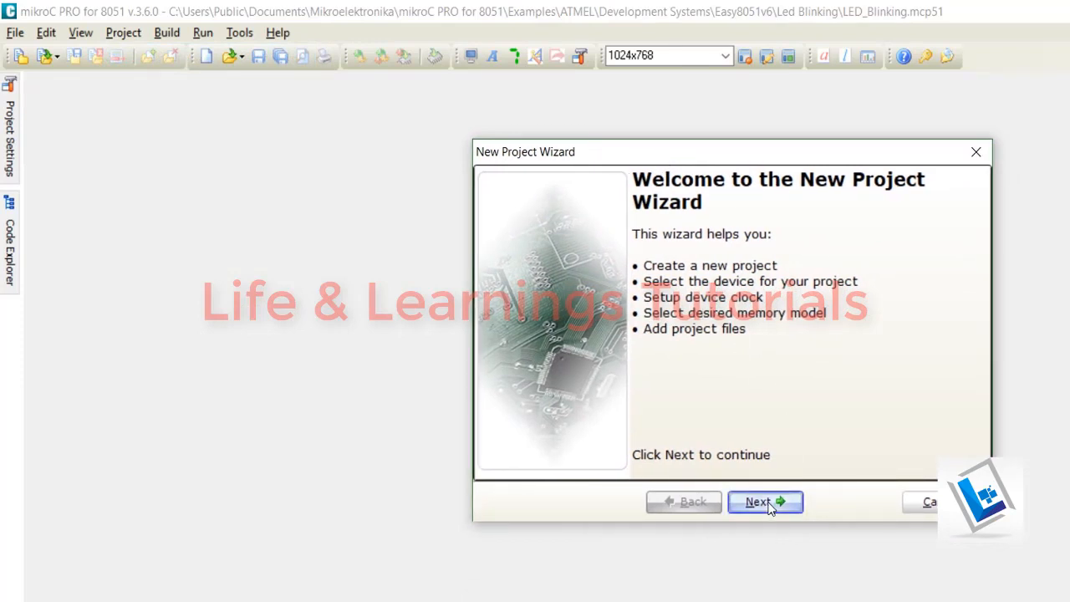
click(765, 502)
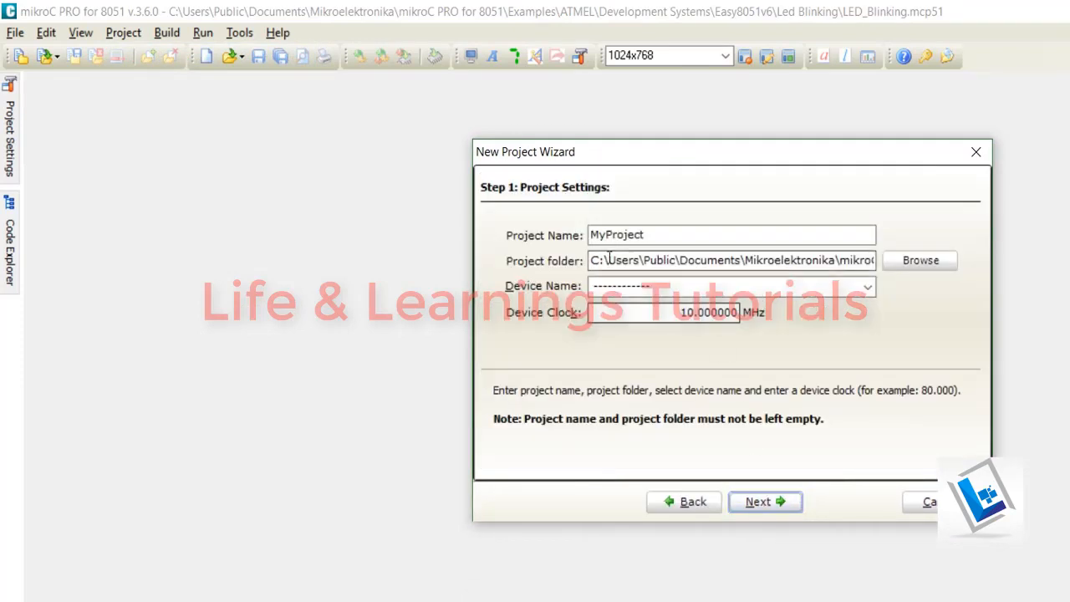
Step: Name the project 'test' and bring up the folder browser for its location
click(669, 235)
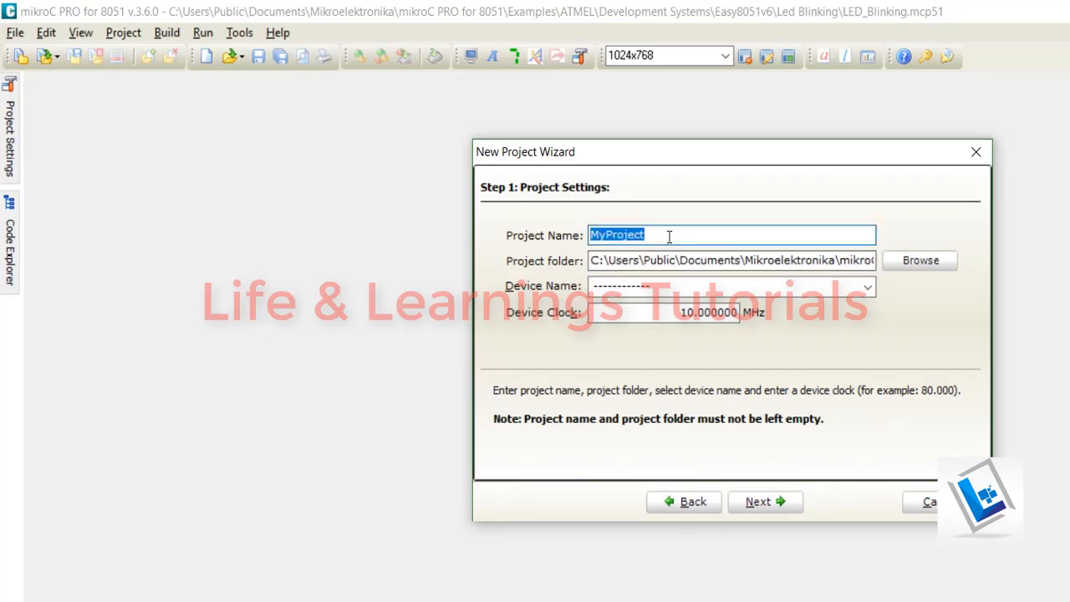
text(test)
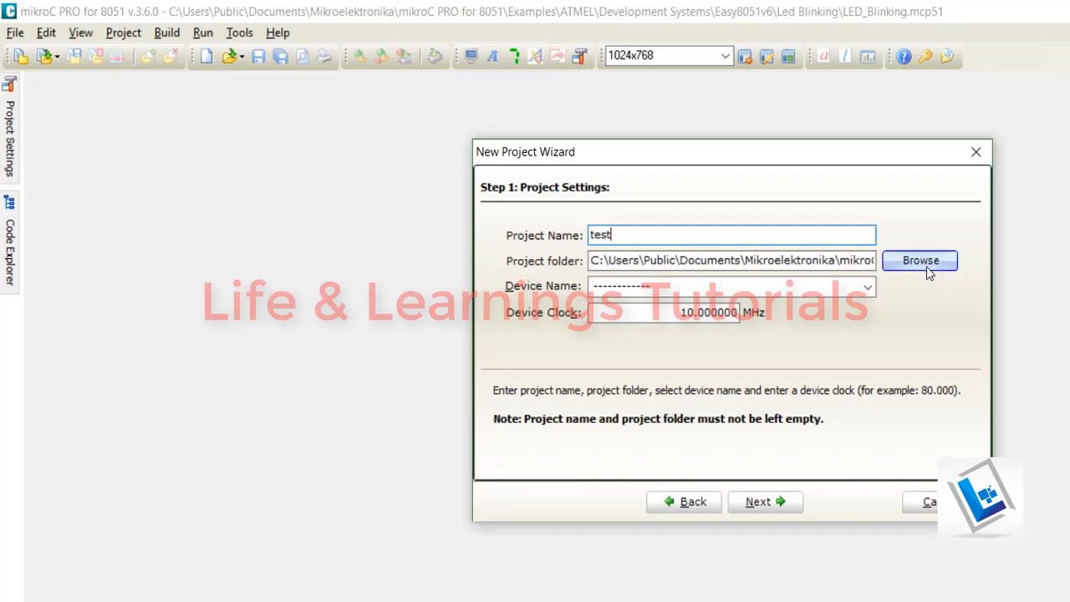
click(920, 260)
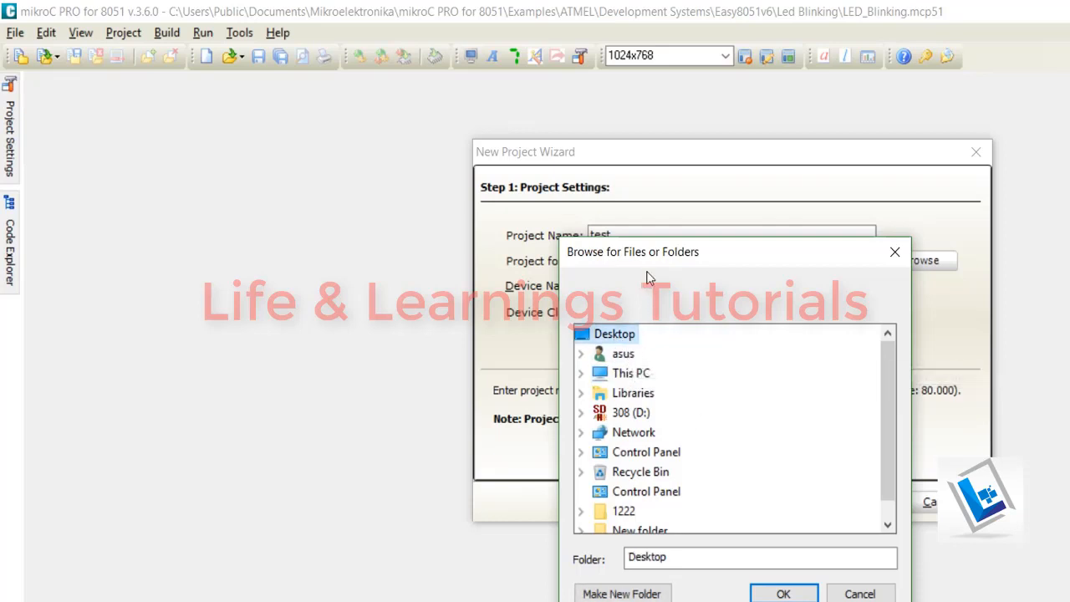
Step: Create a new Desktop folder named '8051 Codes' as the project location
click(622, 592)
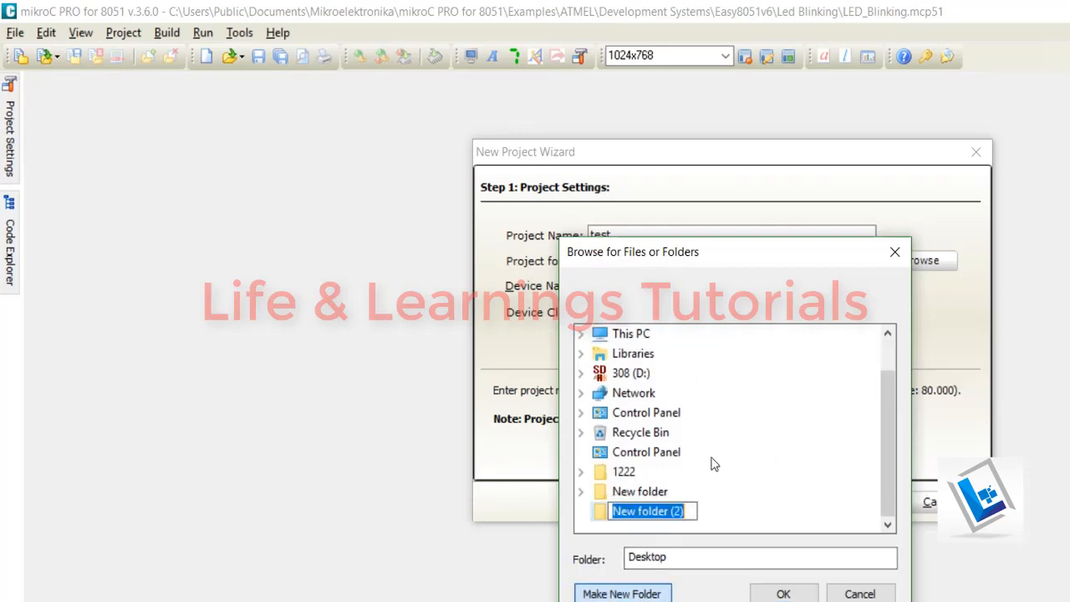
click(648, 511)
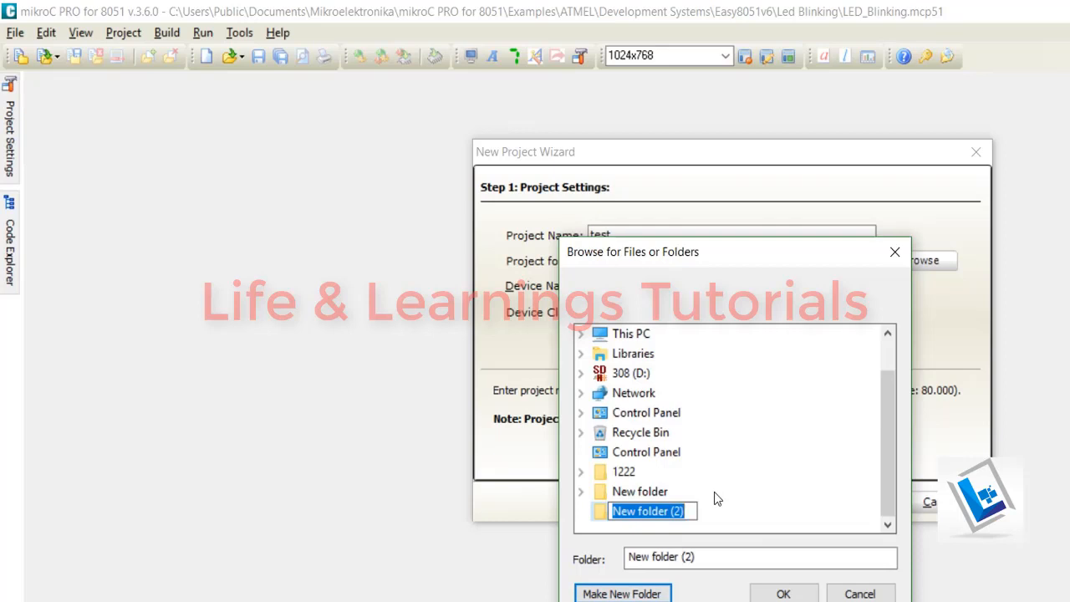
text(8051 Codes\)
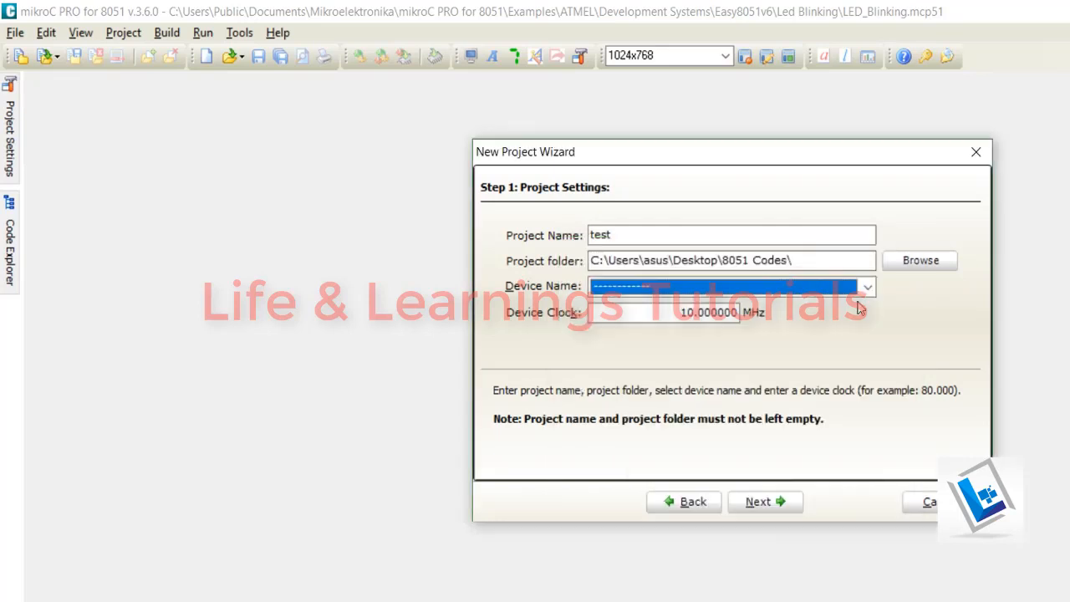
mouse_move(577, 292)
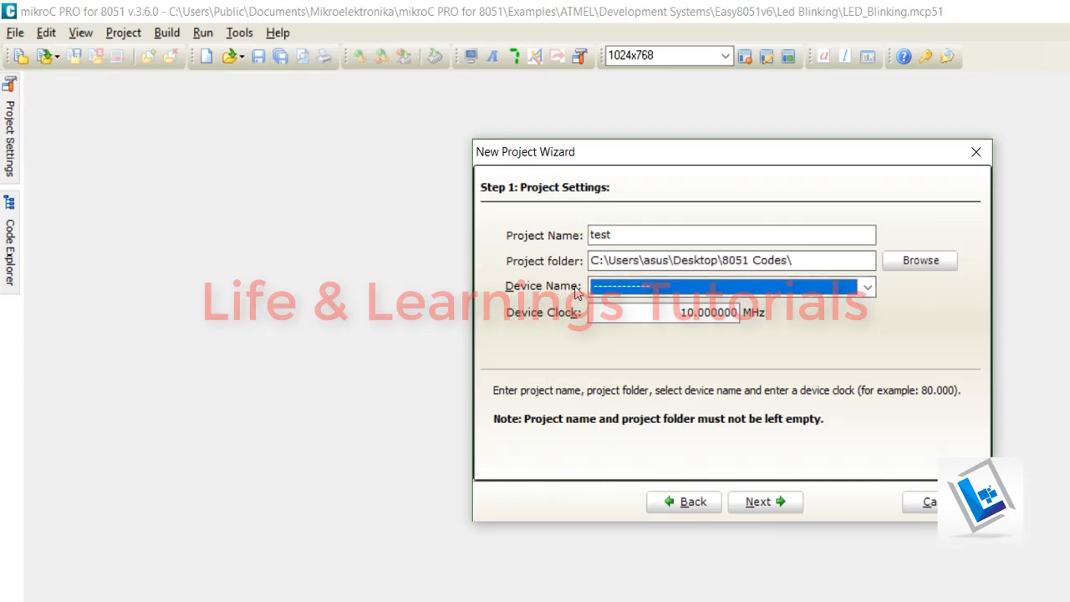
Step: Choose AT89S52 as the device and enter an 11.0592 MHz device clock
click(865, 286)
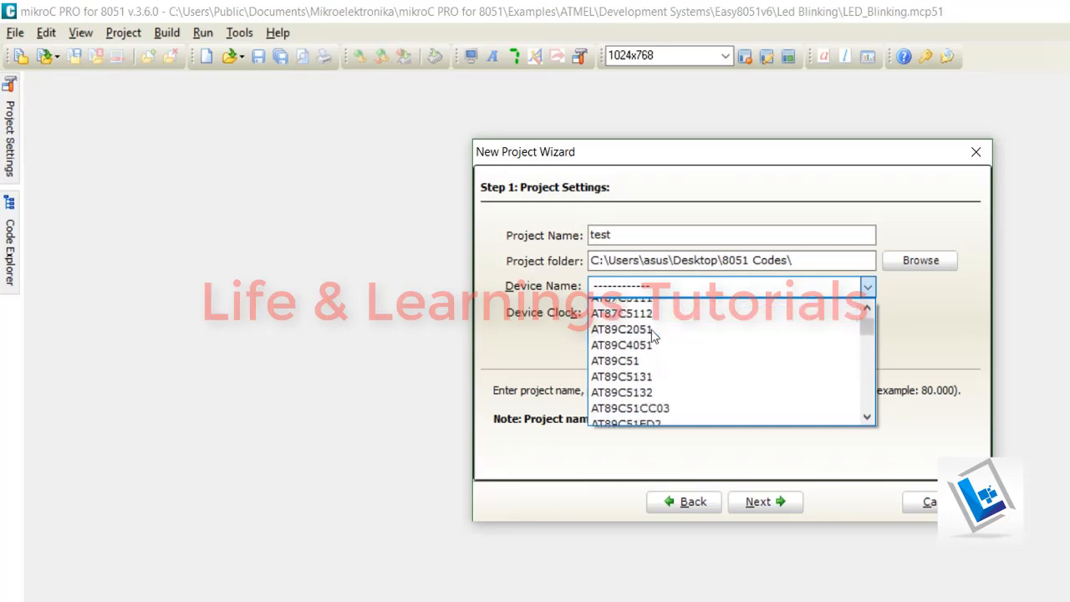
scroll(down, 3)
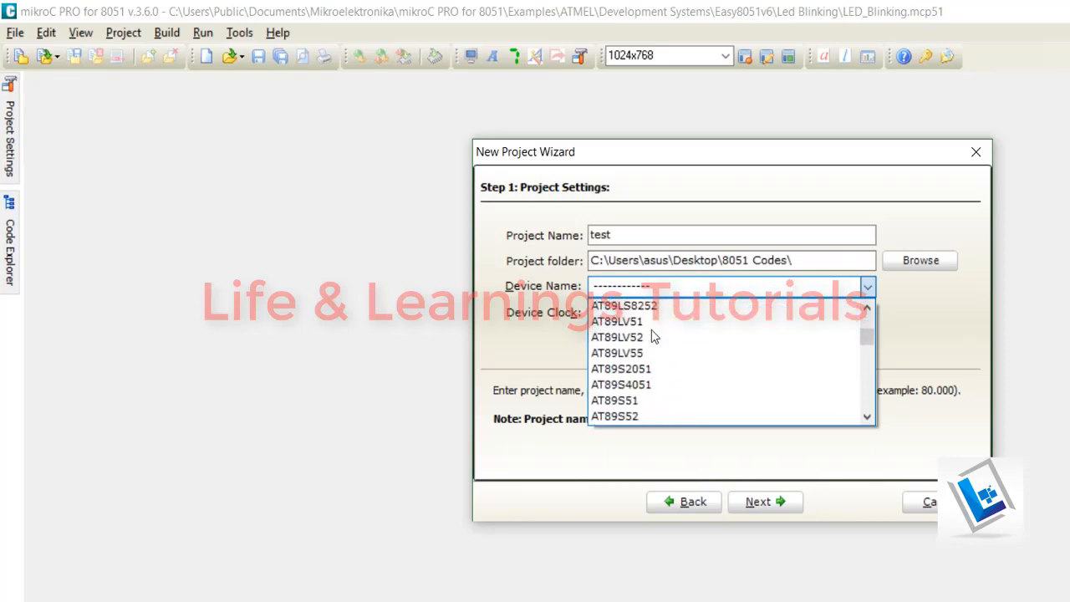
click(615, 416)
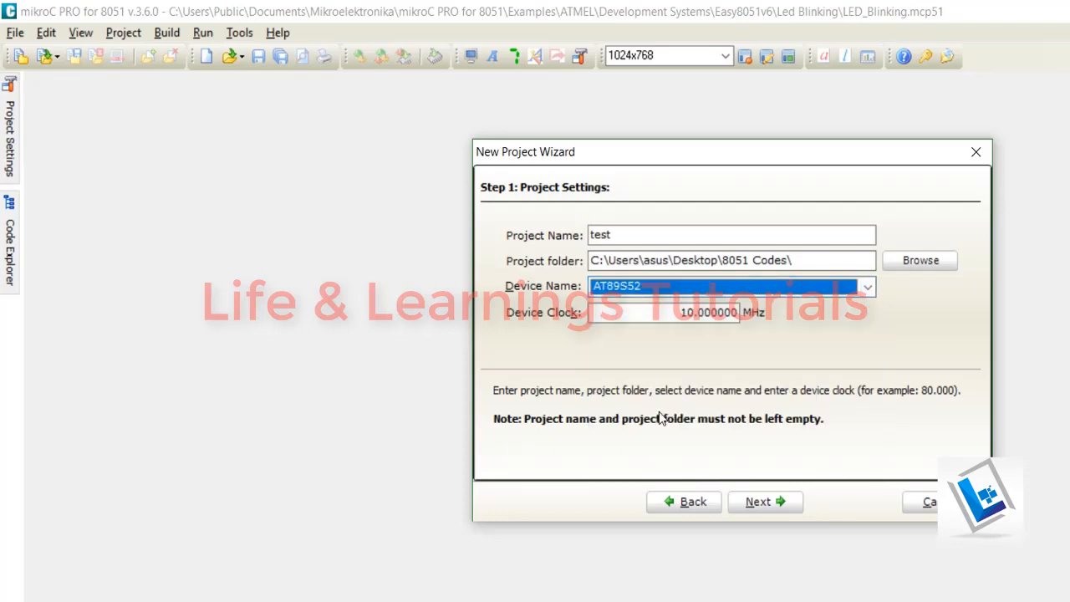
mouse_move(629, 298)
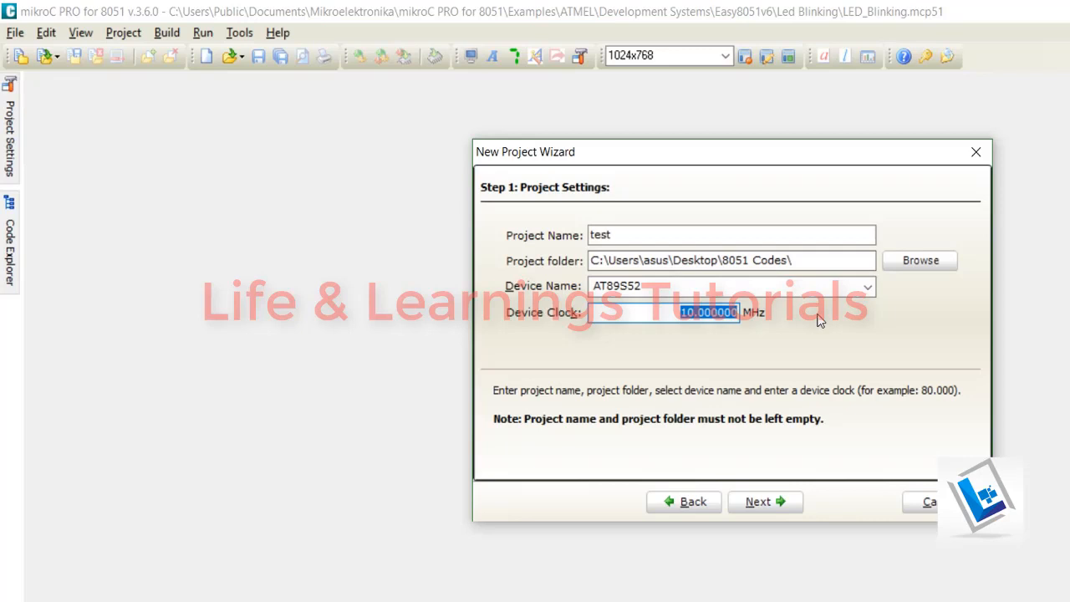
text(11.0592)
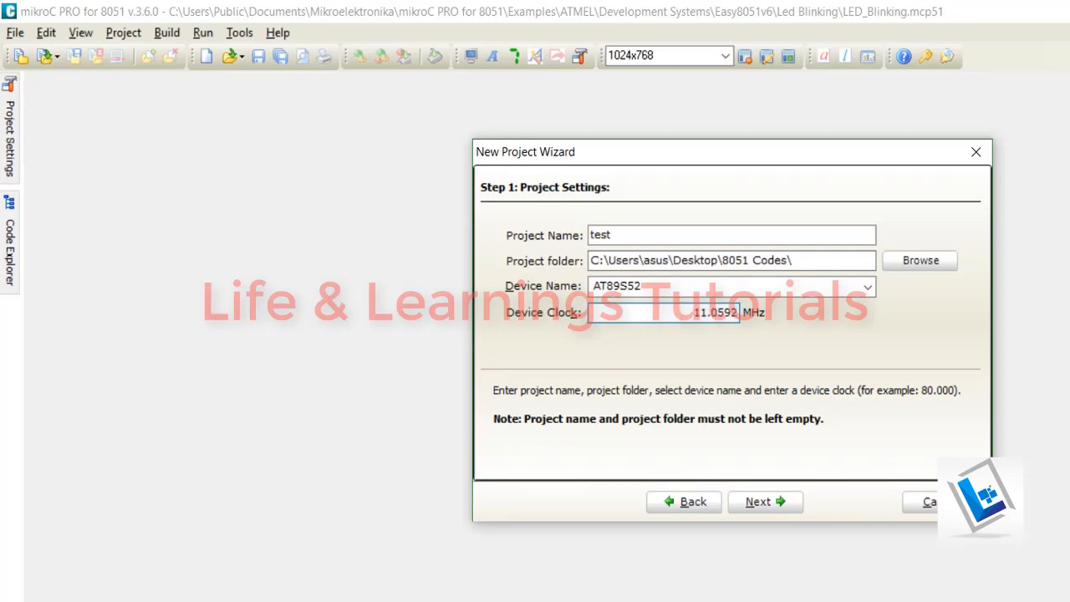
mouse_move(828, 314)
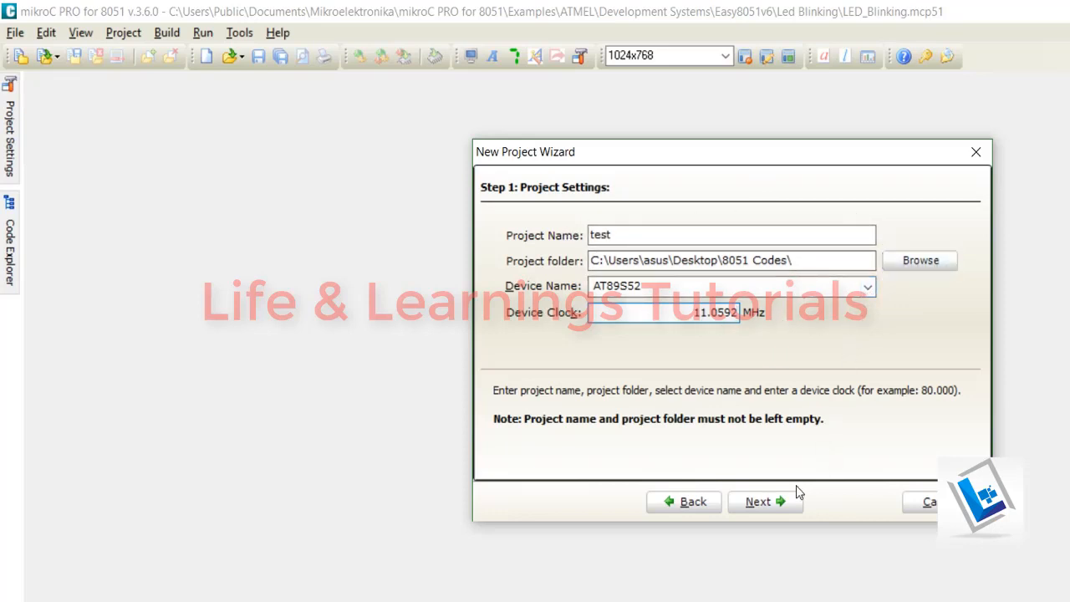
Step: Keep the small memory model and add no files, select Include None, then finish
click(765, 502)
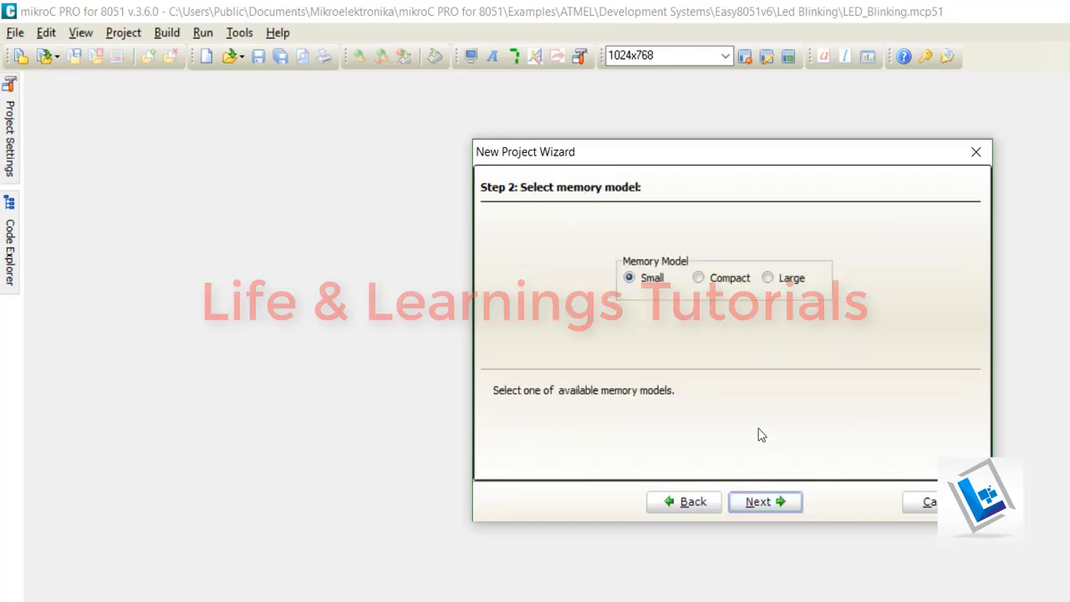
mouse_move(782, 448)
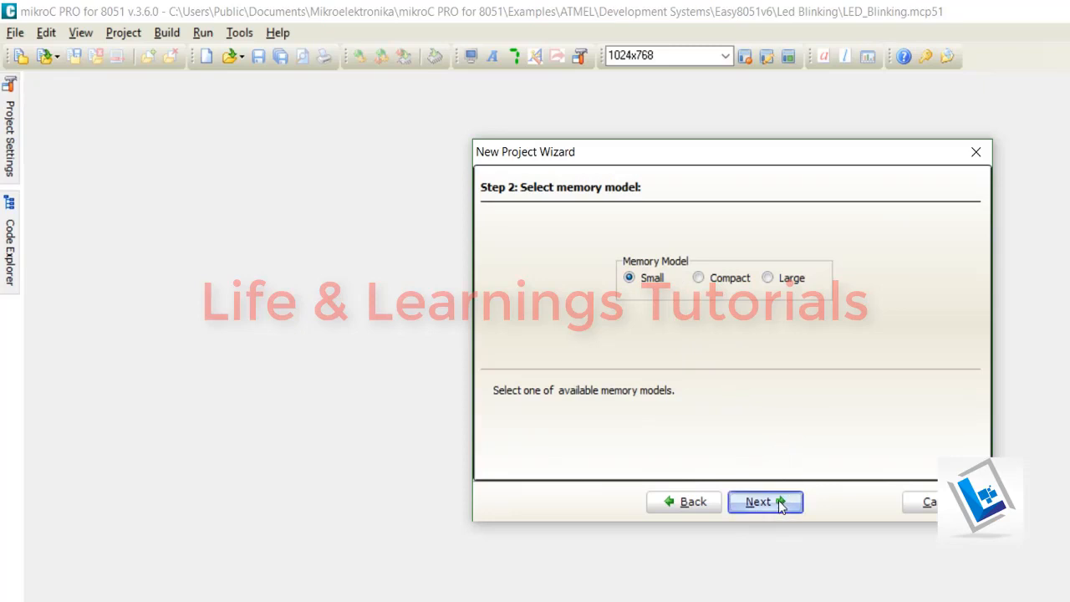
click(765, 501)
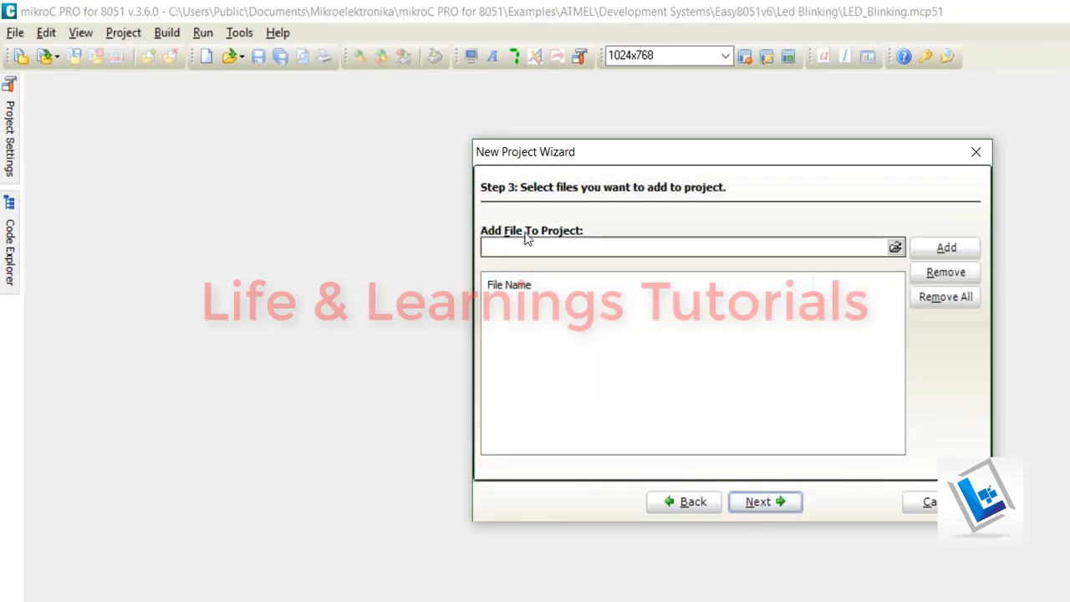
click(765, 501)
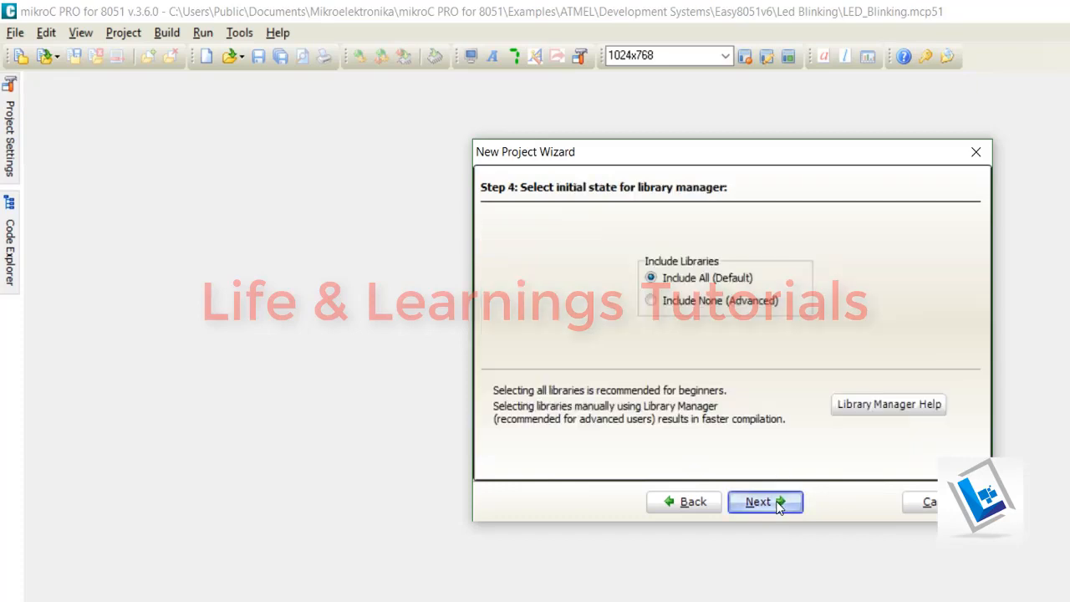
mouse_move(591, 251)
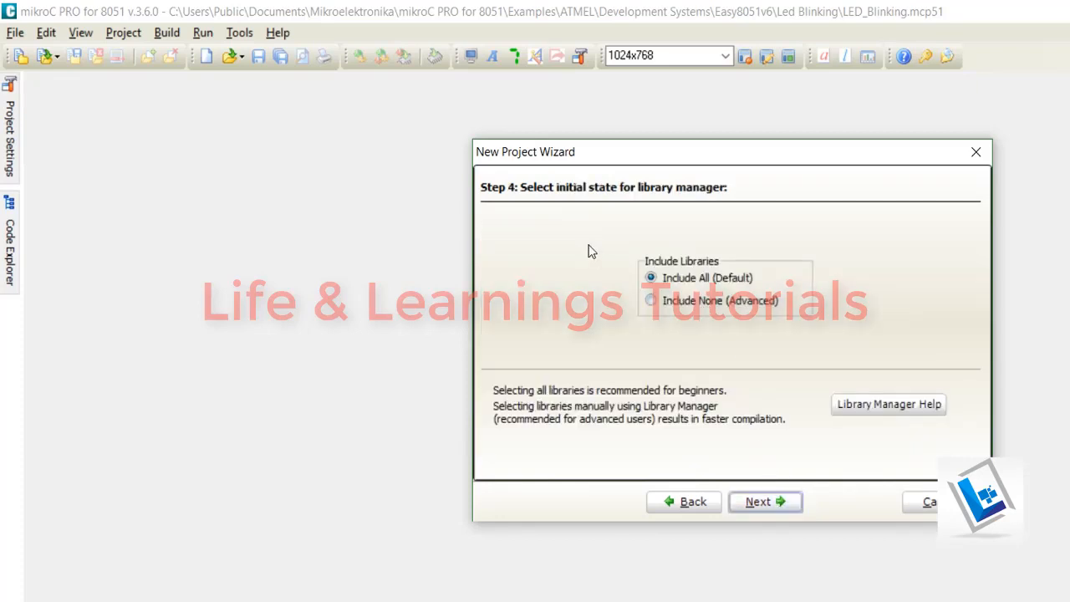
mouse_move(514, 203)
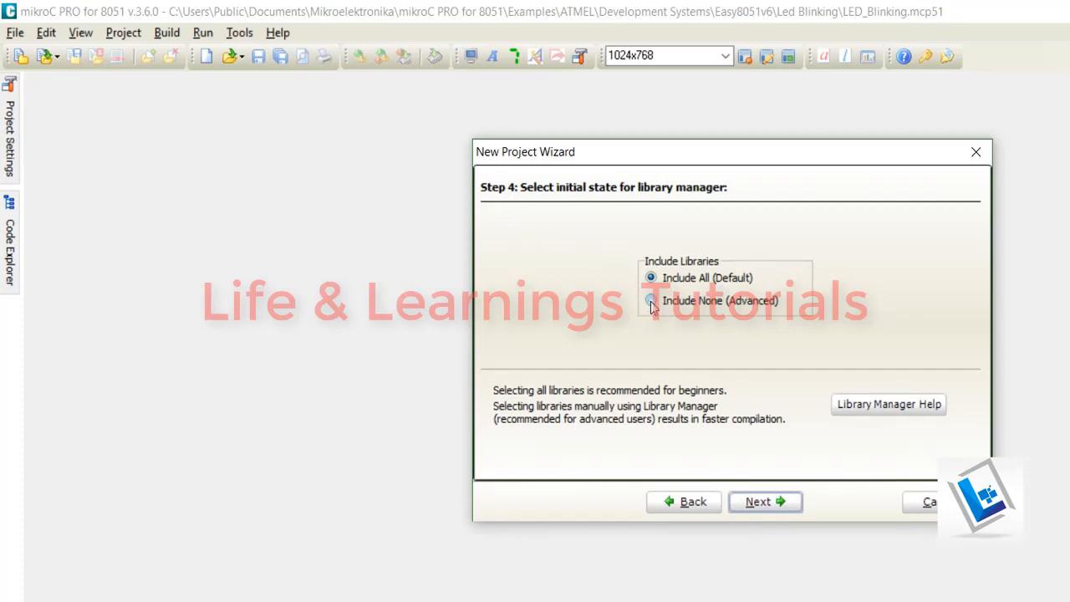
click(651, 301)
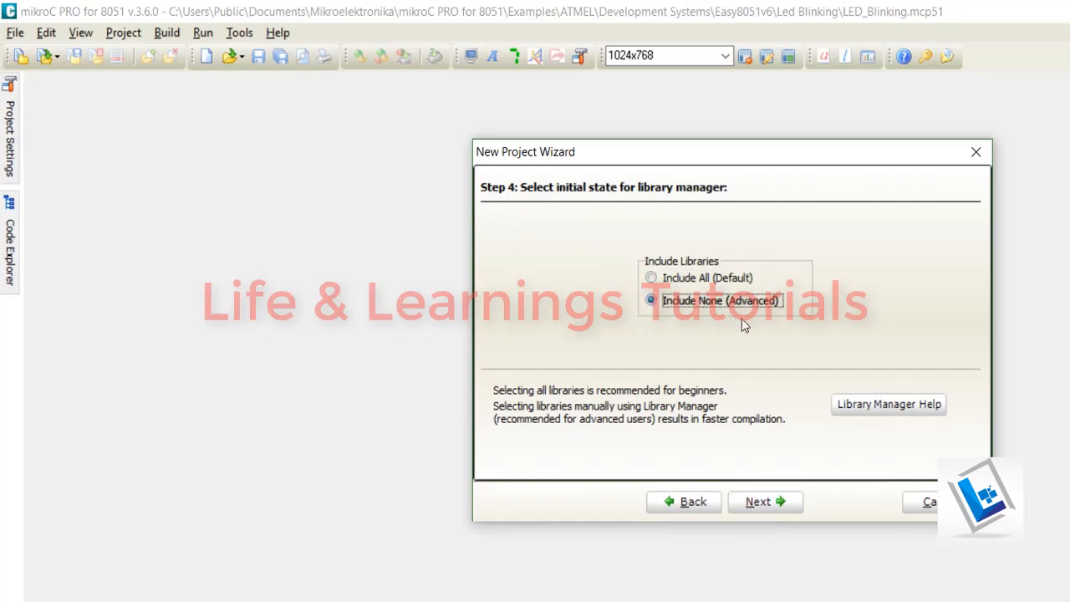
click(766, 502)
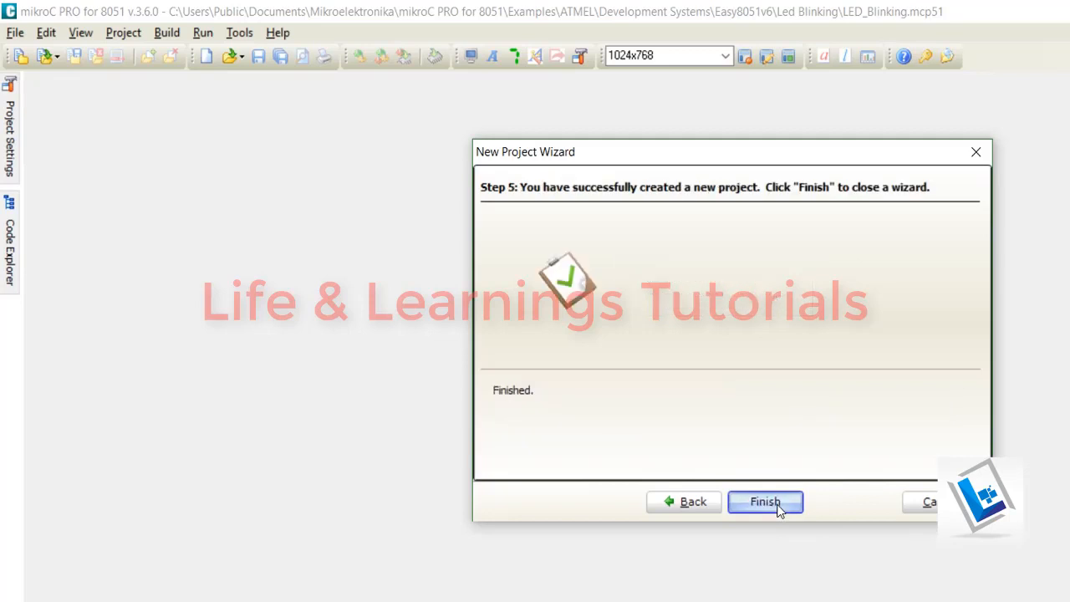
click(766, 502)
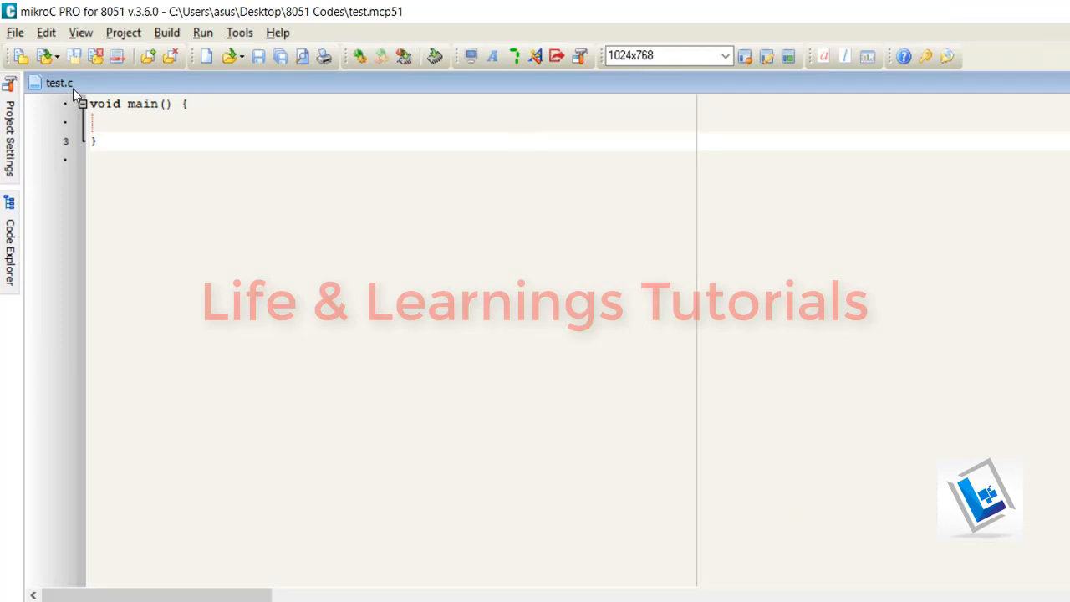
mouse_move(343, 304)
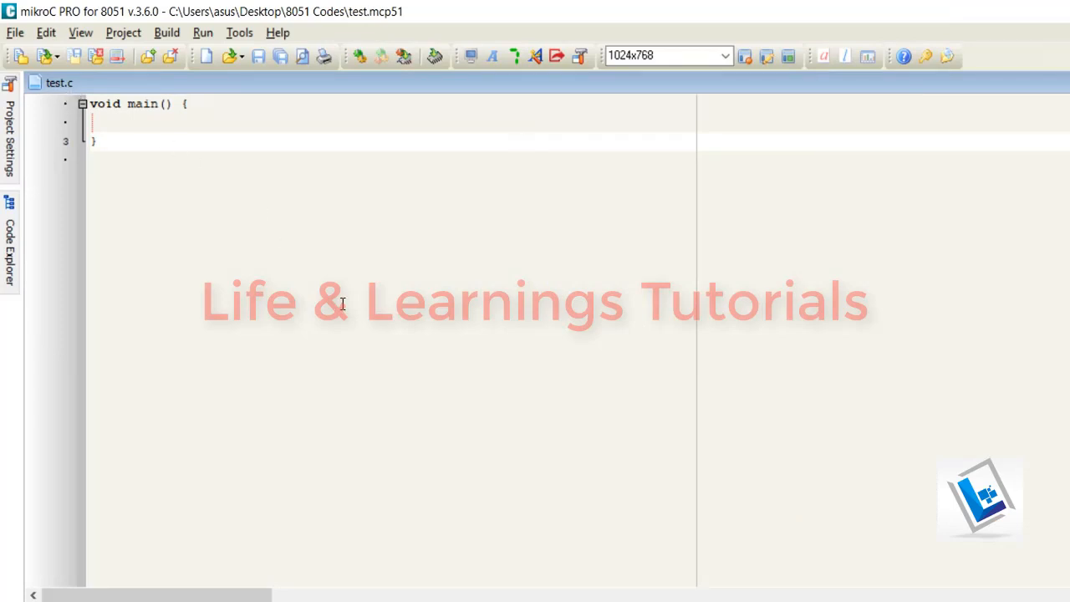
Step: Move the opening brace of void main() in test.c onto its own line
click(521, 140)
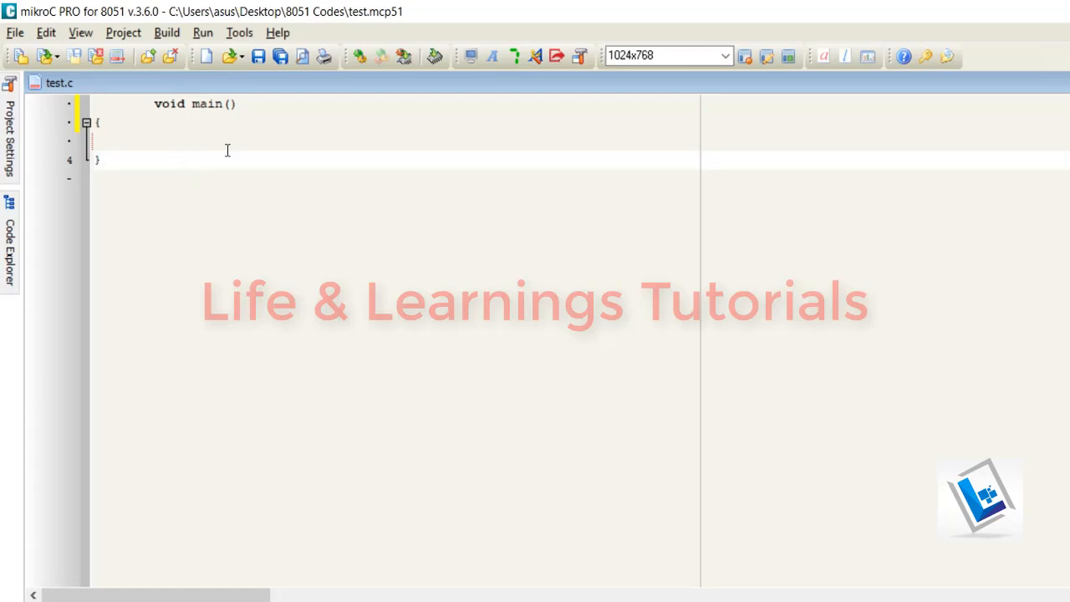
Step: Change the code editor font to 18-point Courier New in the IDE editor options
click(240, 33)
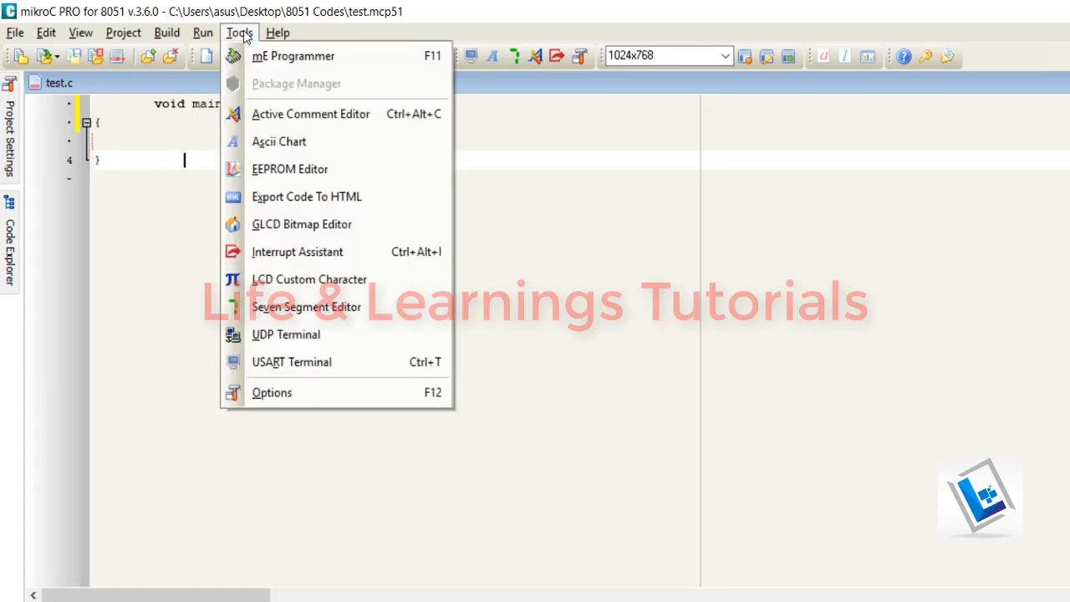
click(271, 393)
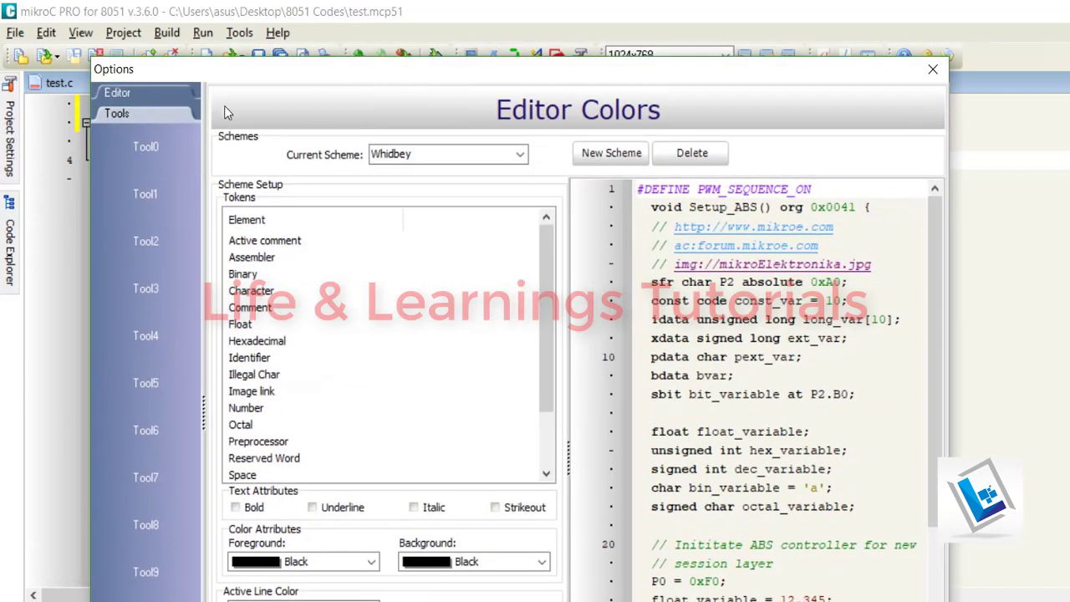
click(119, 93)
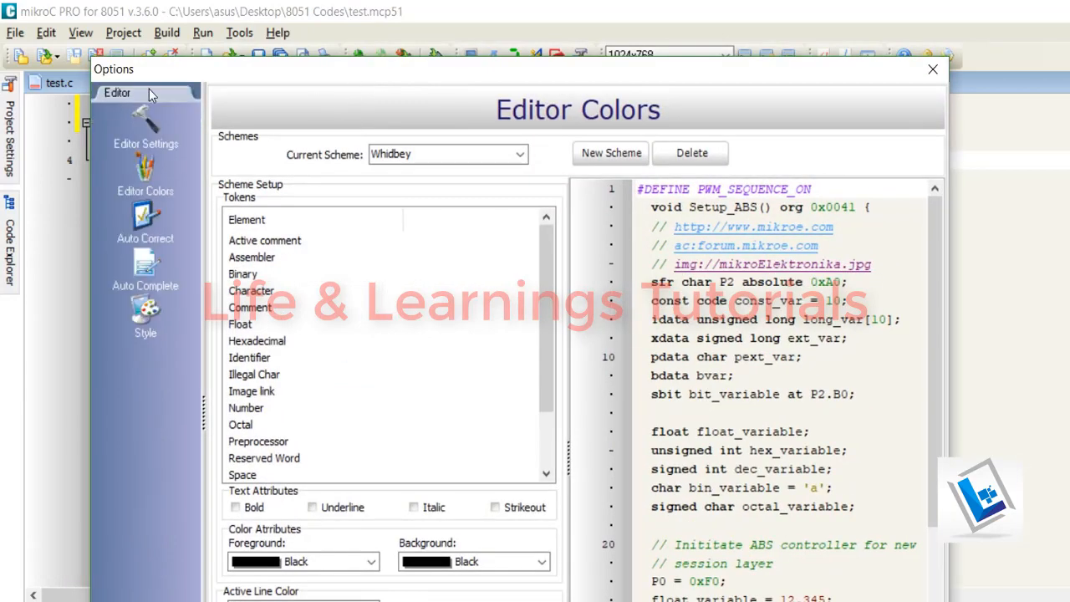
click(146, 125)
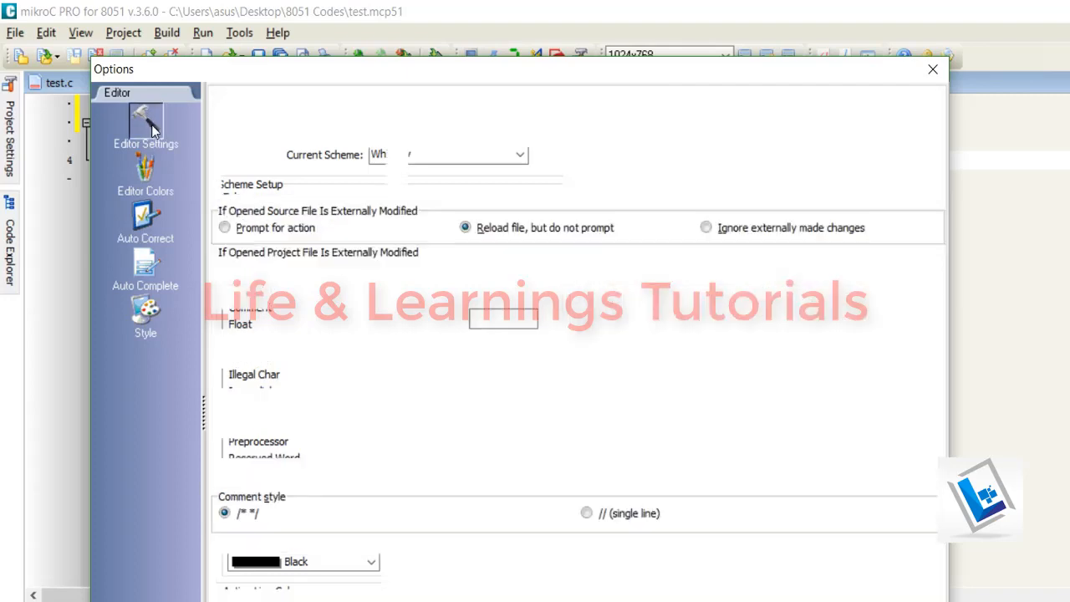
click(146, 125)
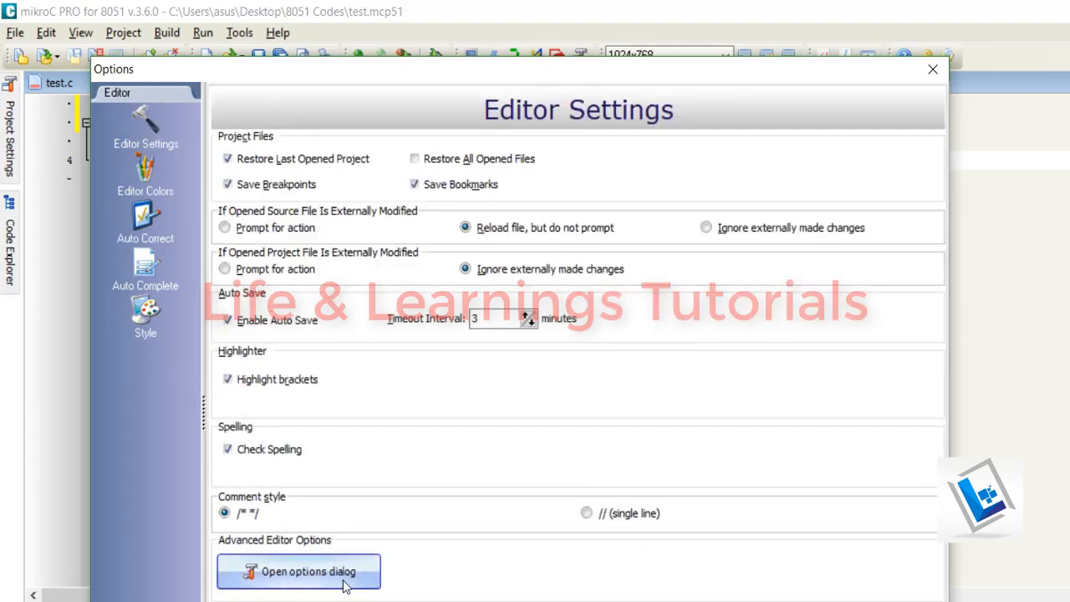
click(299, 571)
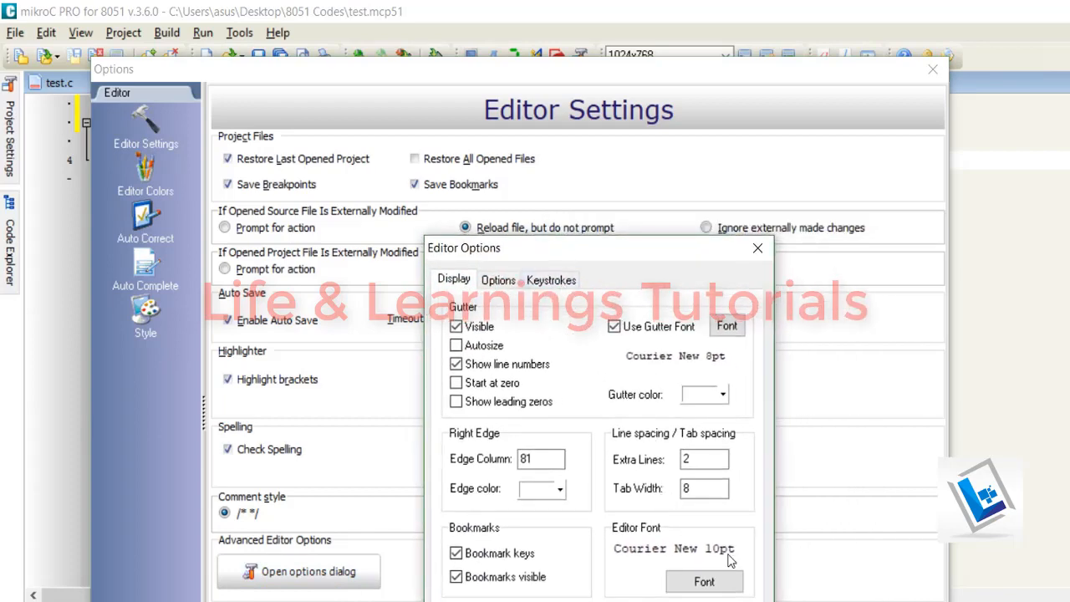
click(704, 582)
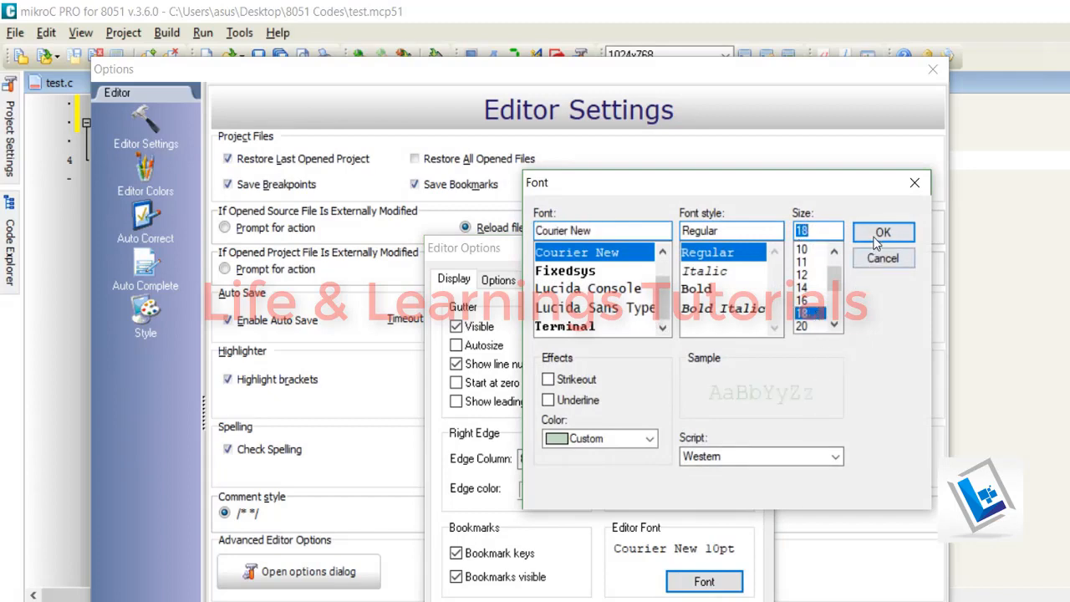
click(883, 232)
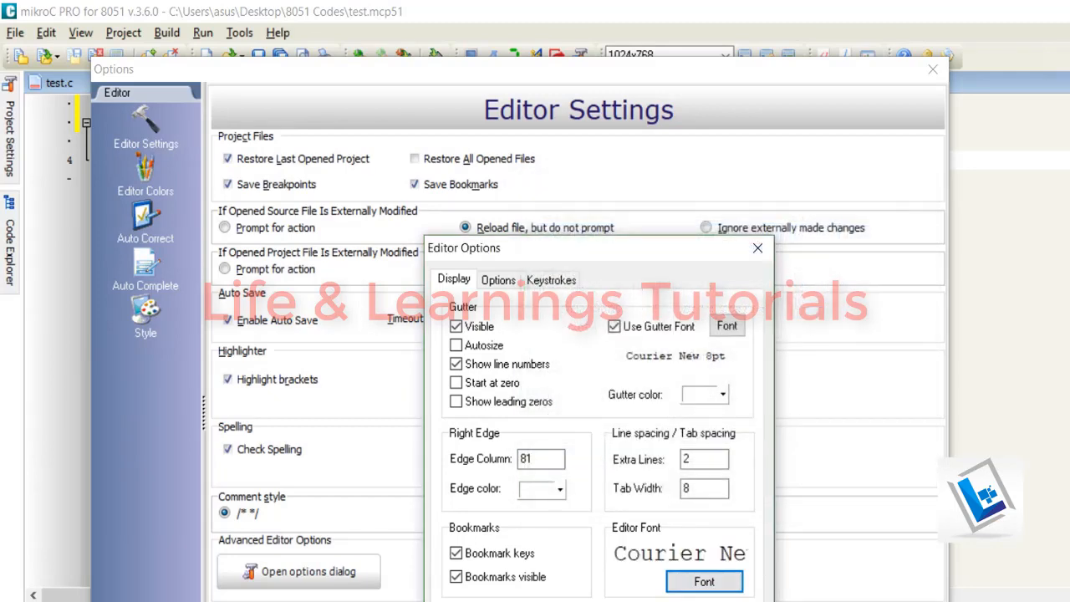
click(757, 248)
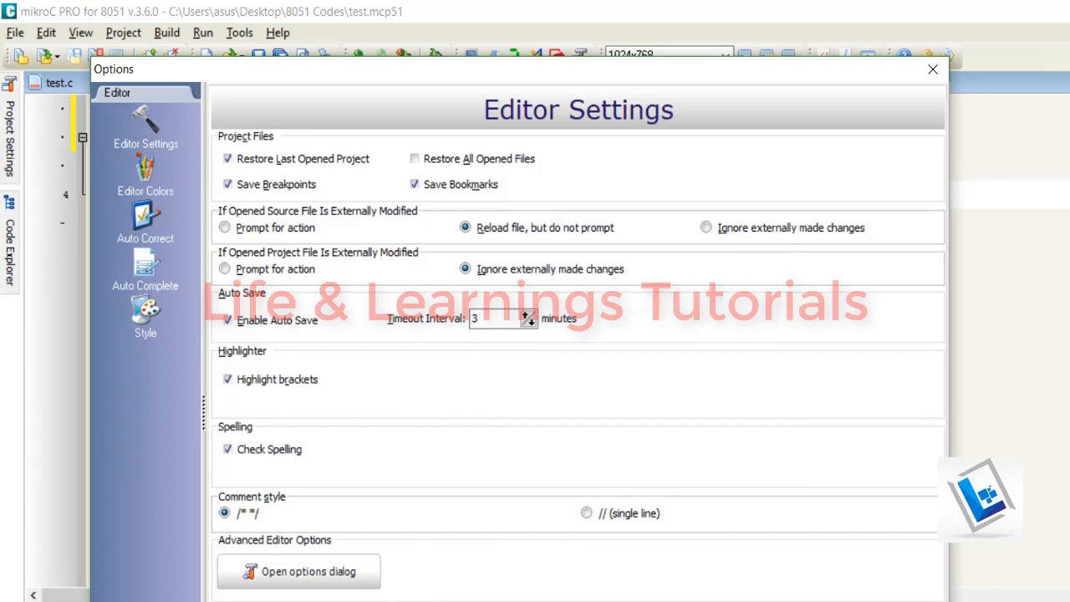
click(930, 69)
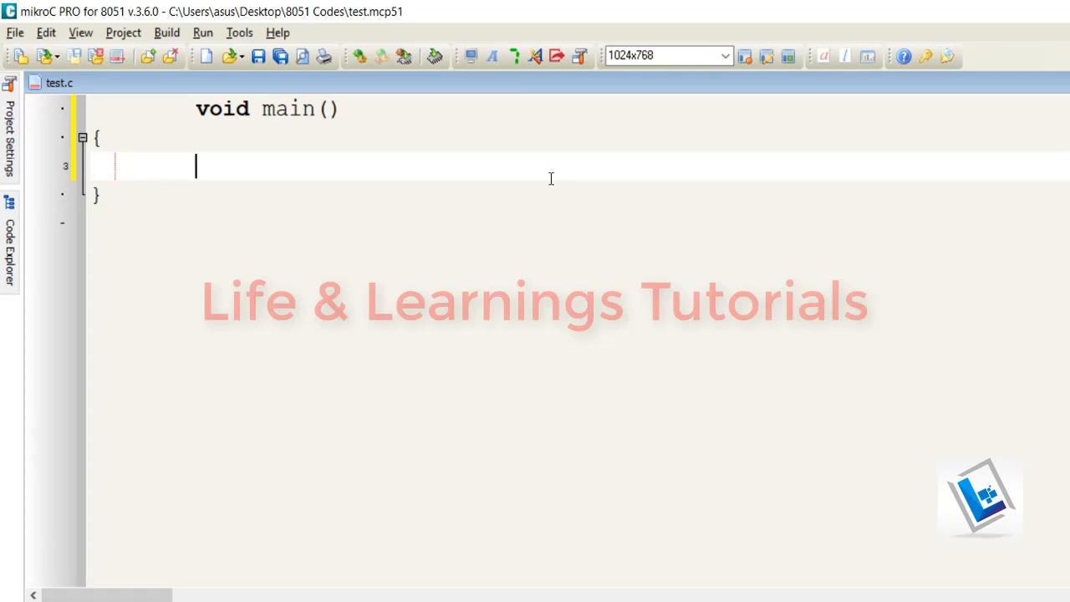
Step: Type 'P1 = 0;' inside main's braces and deselect the function body
text(P1)
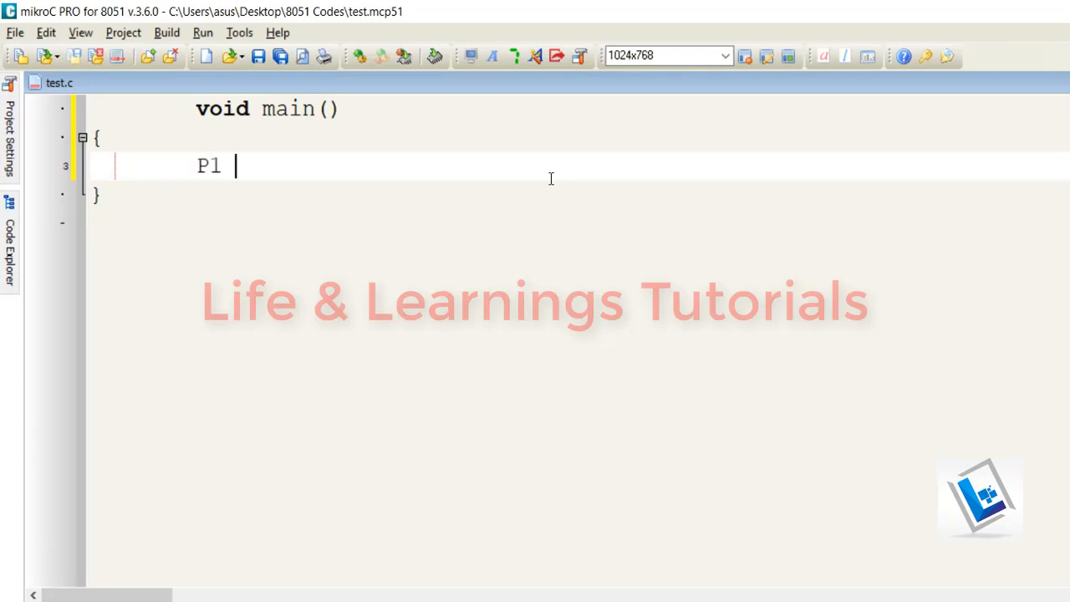
text(= 0;)
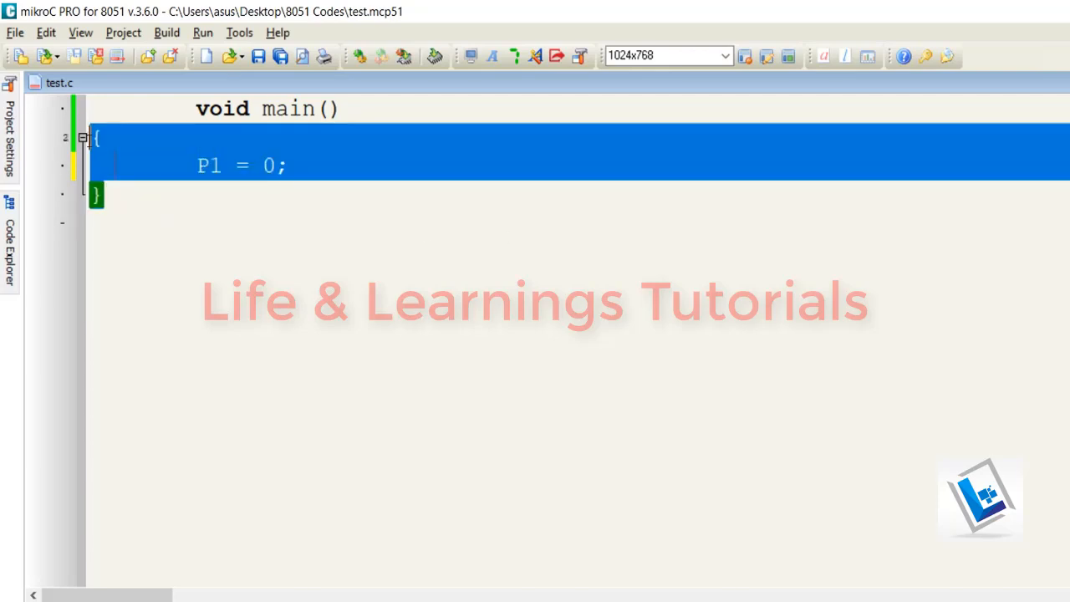
click(149, 201)
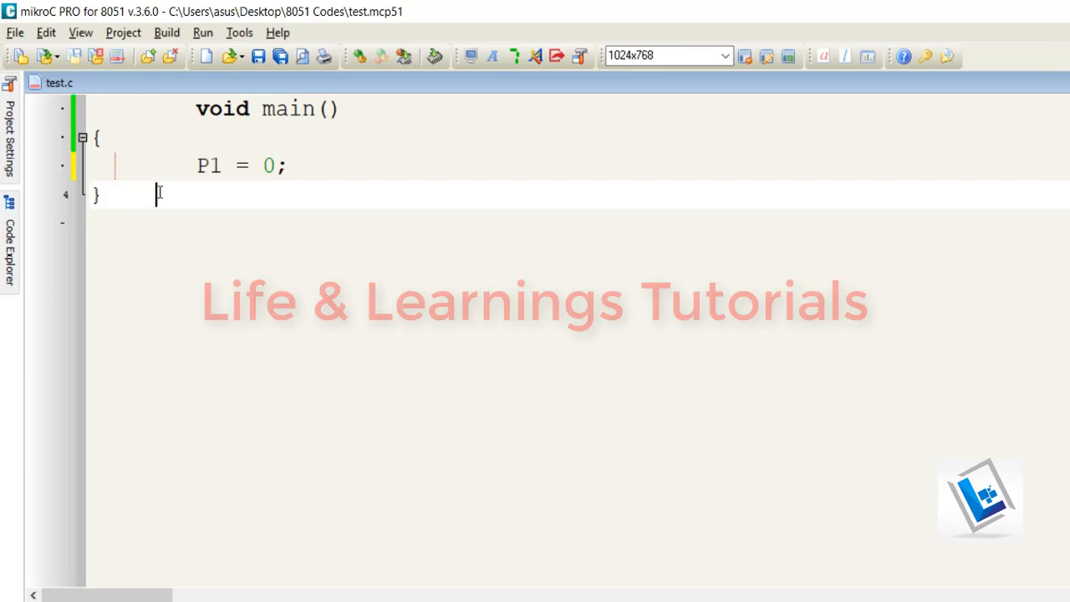
Step: Build the test project and review the memory usage, link time and success messages
click(167, 33)
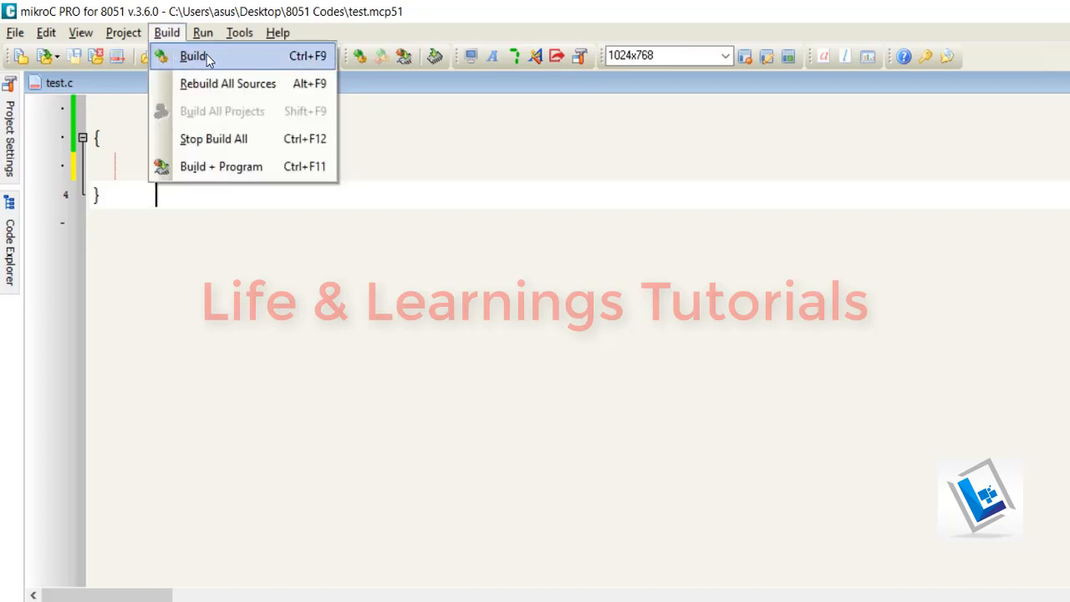
mouse_move(315, 58)
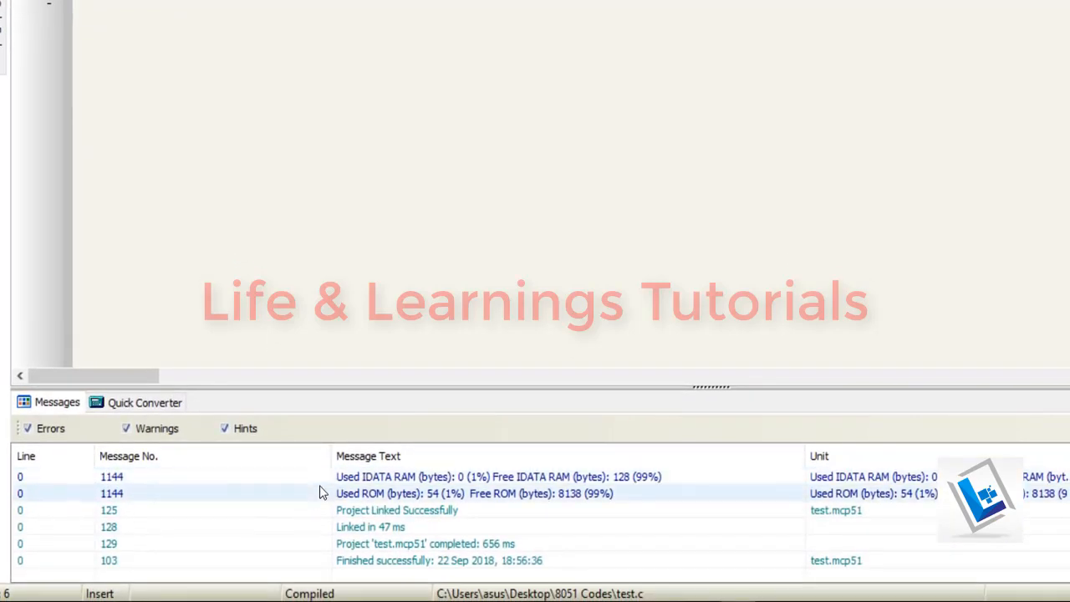
click(426, 543)
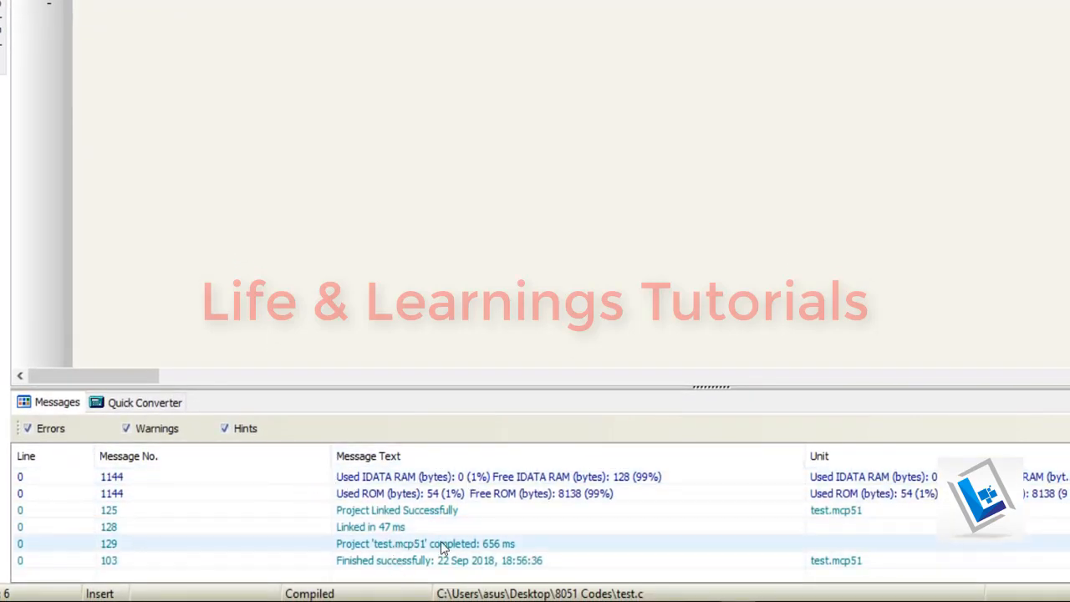
click(387, 527)
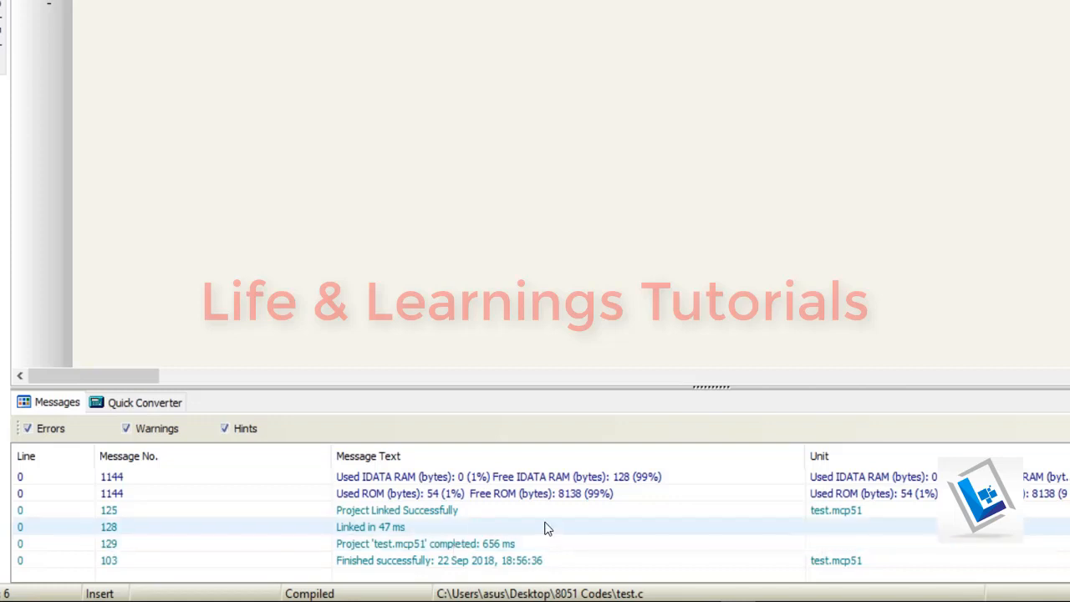
click(396, 510)
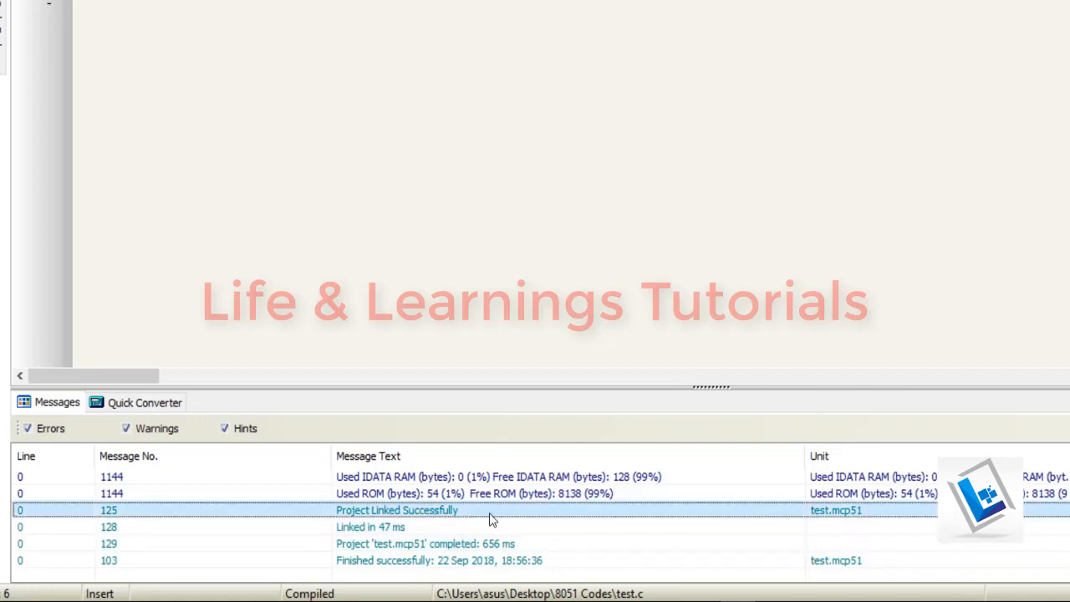
click(410, 561)
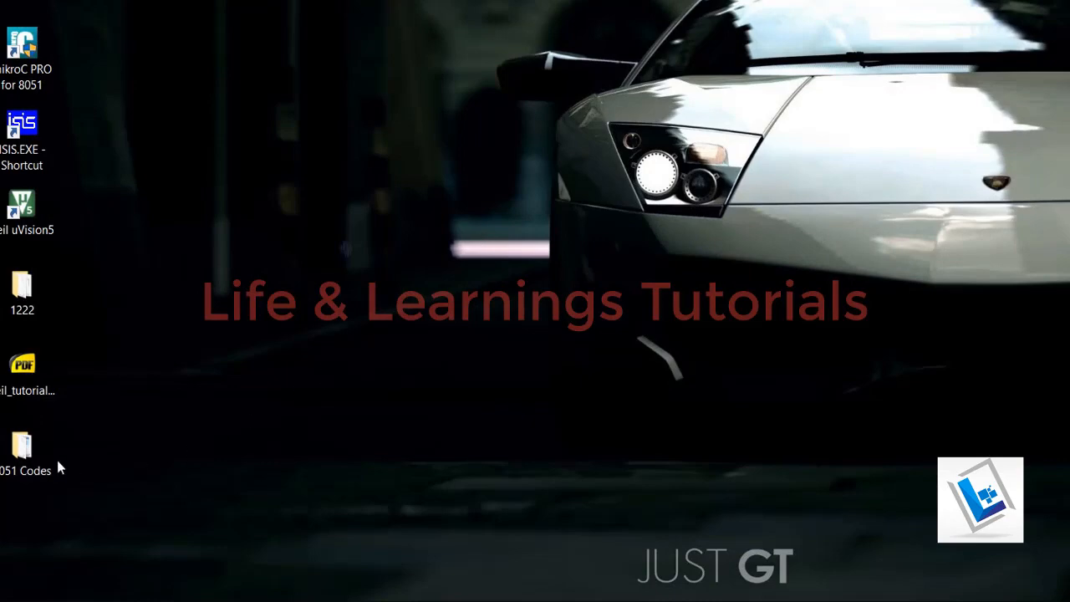
Step: Show the maximized 8051 Codes folder as Large icons and inspect test.hex (173 bytes) and test.asm
double_click(22, 448)
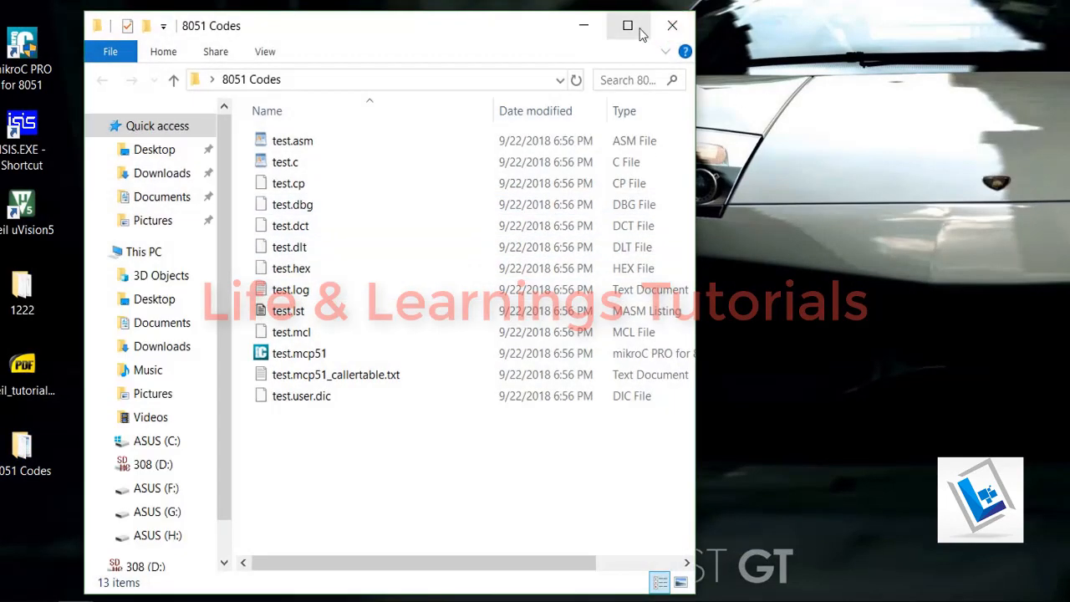
click(628, 25)
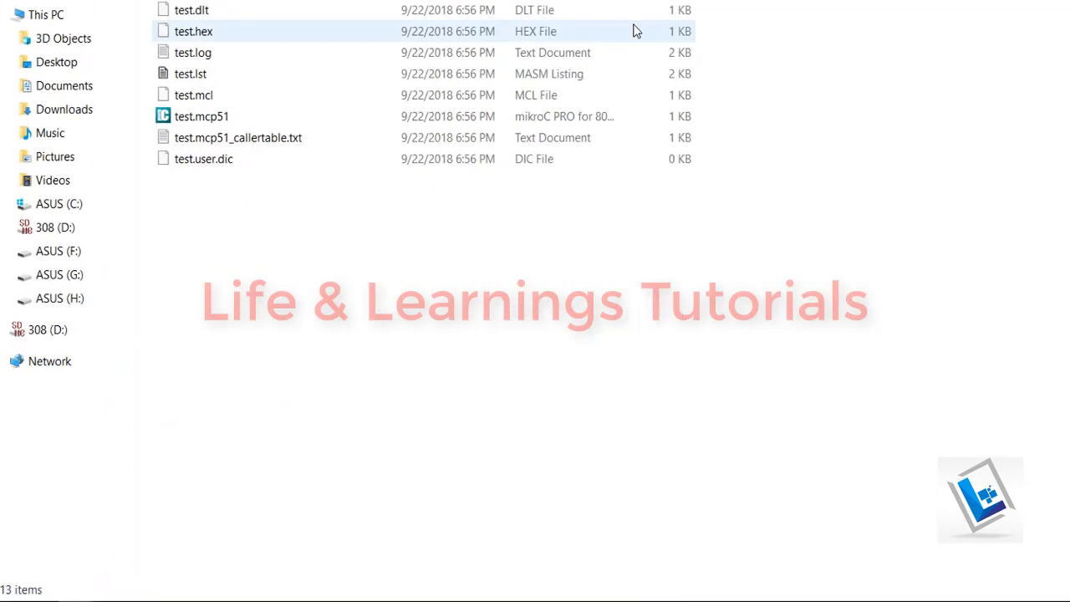
mouse_move(254, 42)
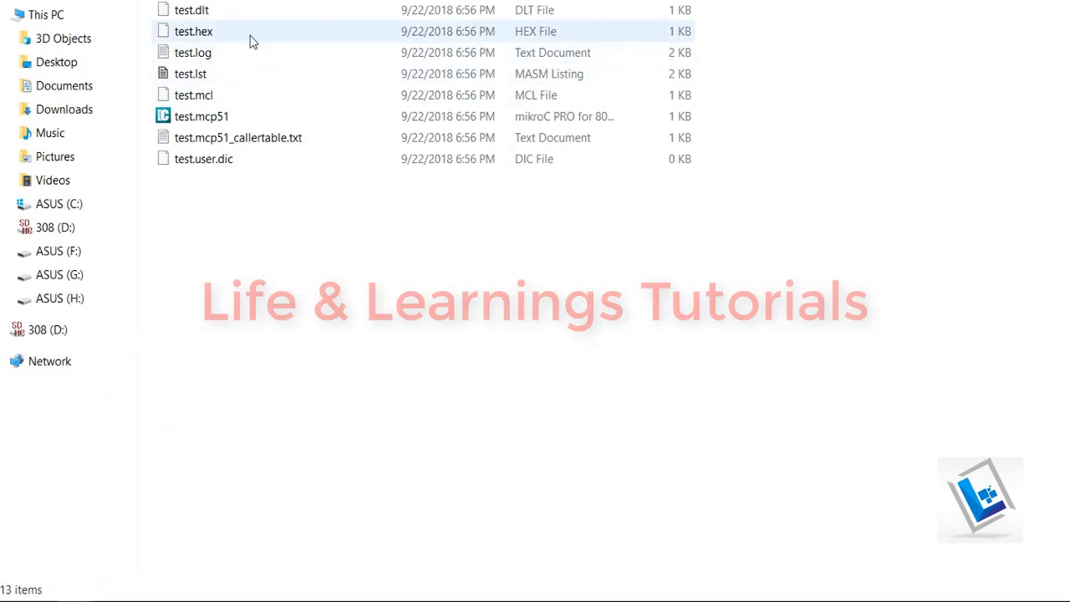
click(190, 31)
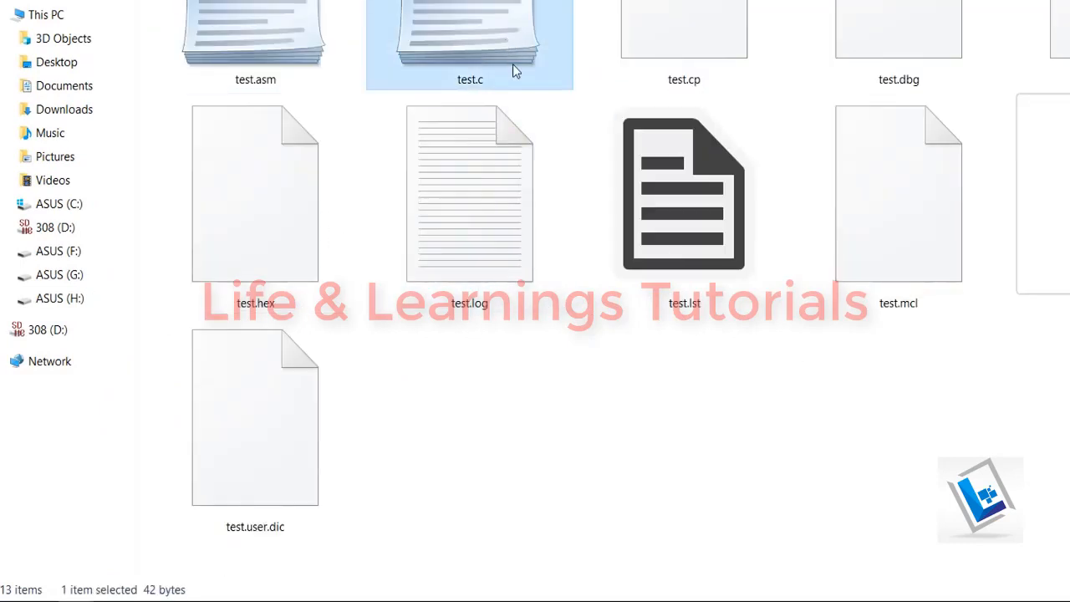
mouse_move(474, 94)
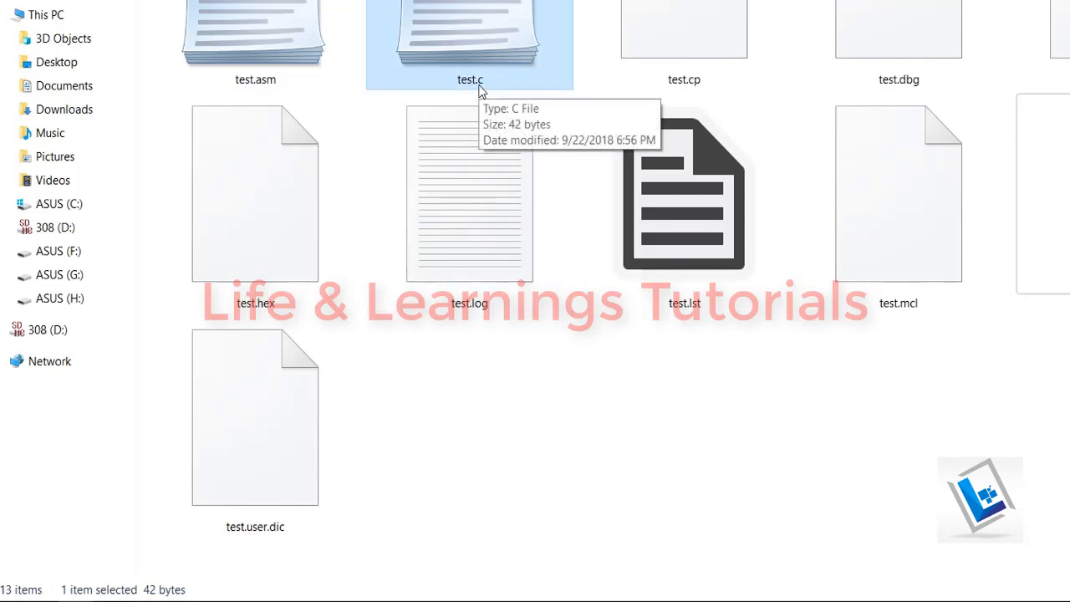
click(255, 194)
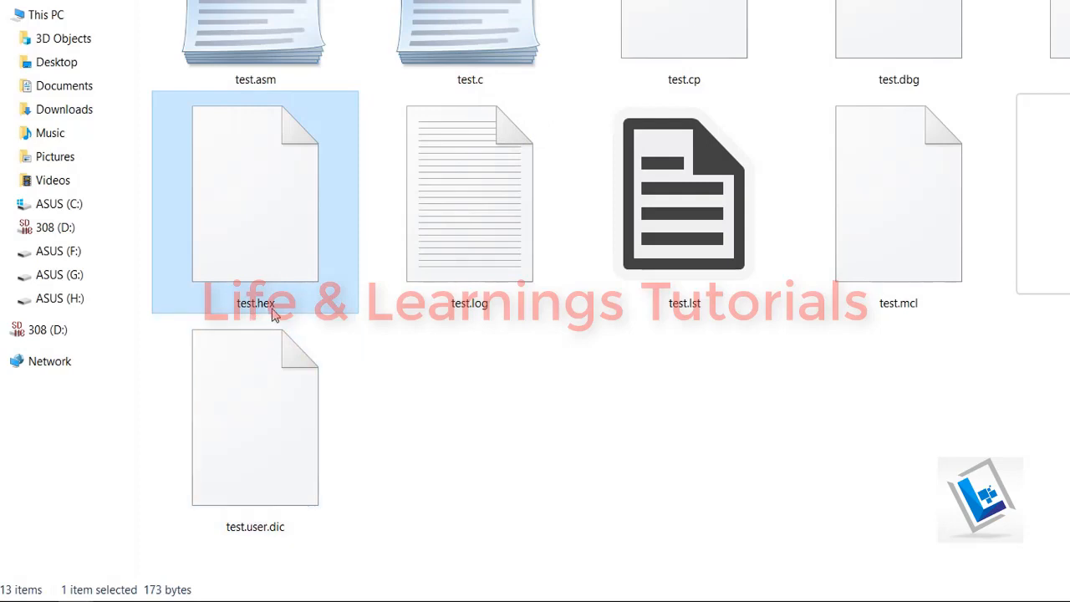
mouse_move(287, 312)
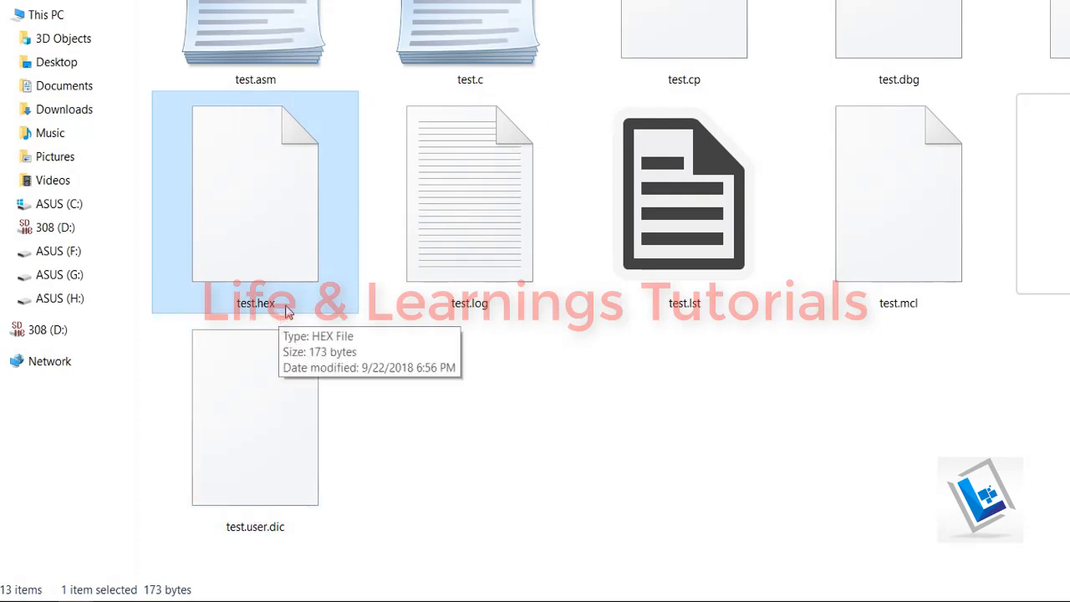
mouse_move(287, 253)
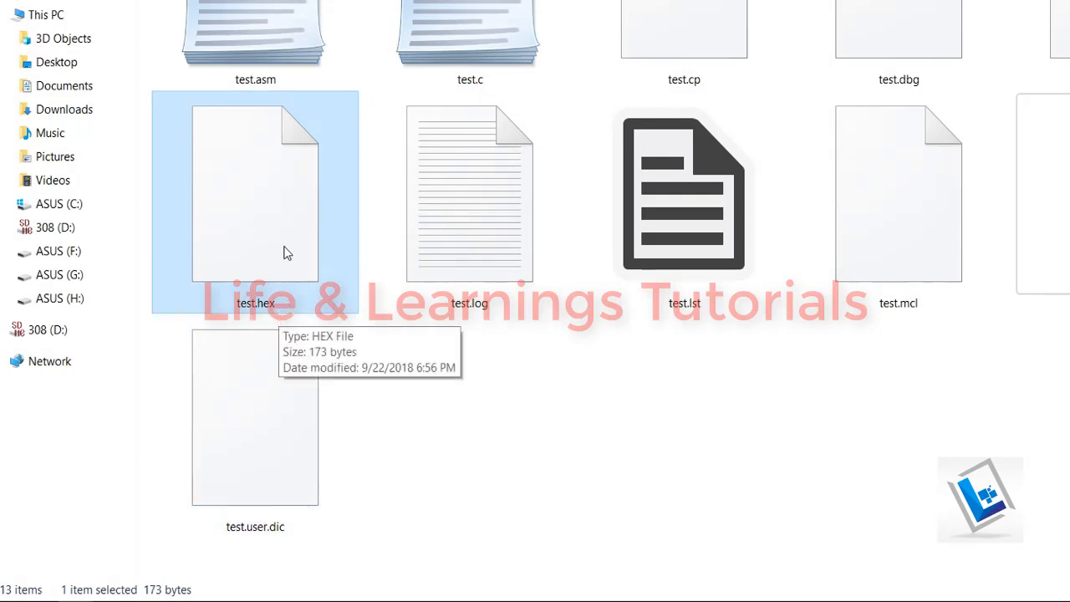
mouse_move(473, 337)
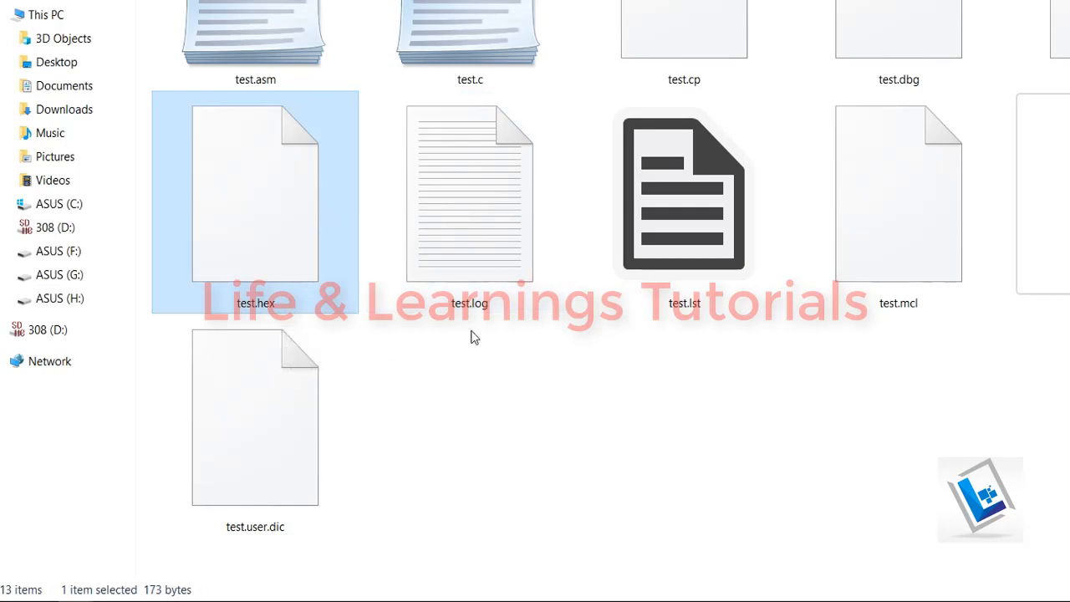
click(255, 34)
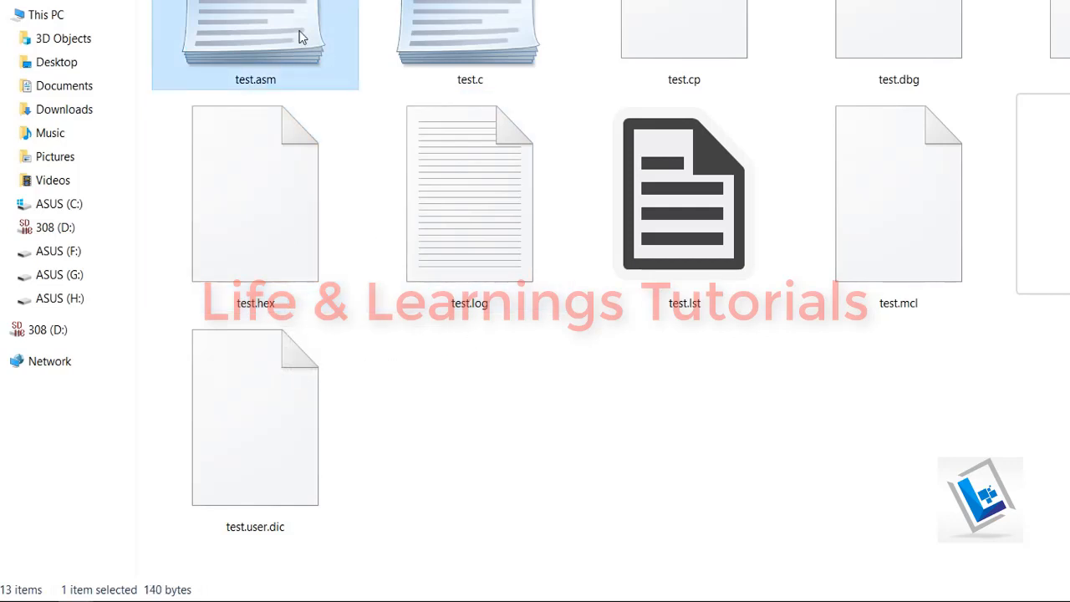
mouse_move(259, 92)
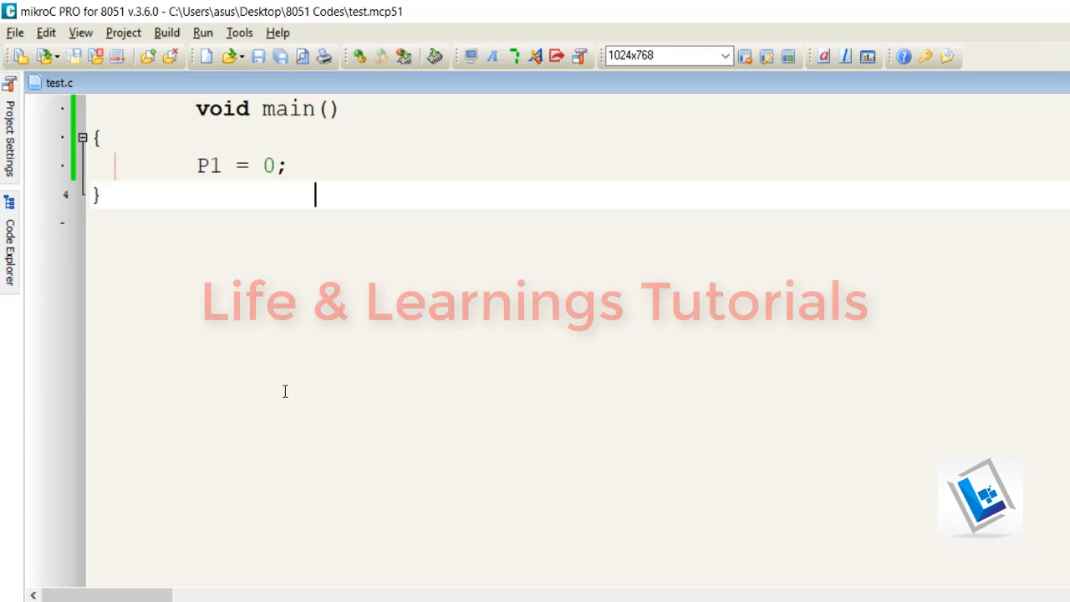
mouse_move(347, 317)
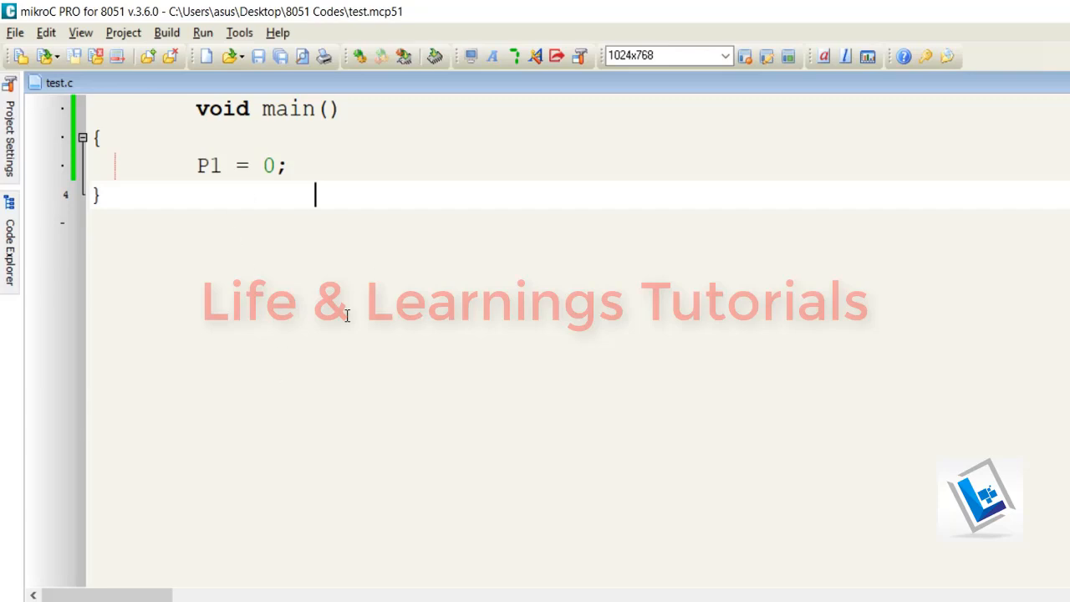